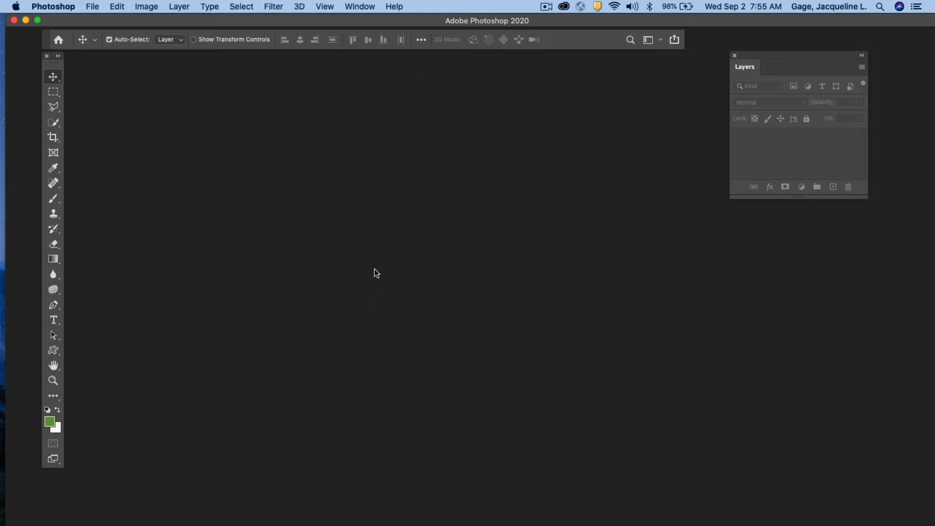
mouse_move(175, 93)
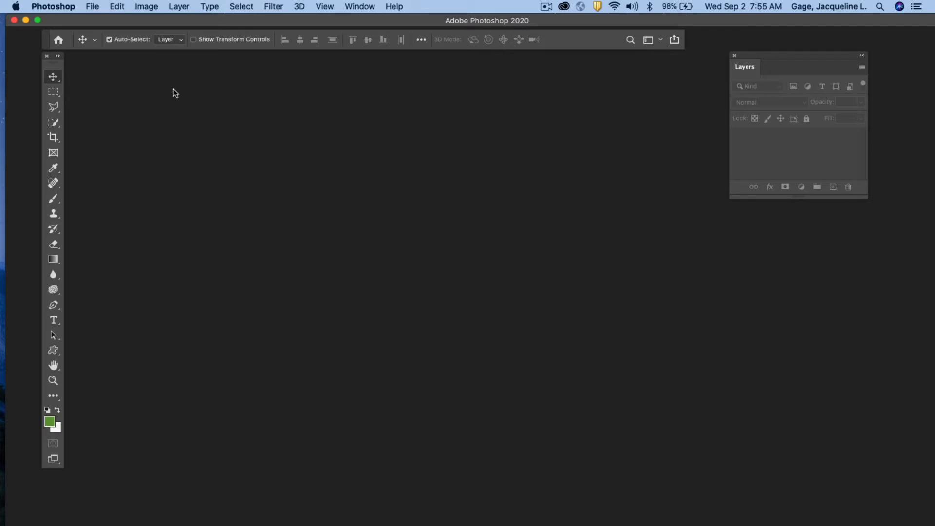
mouse_move(198, 109)
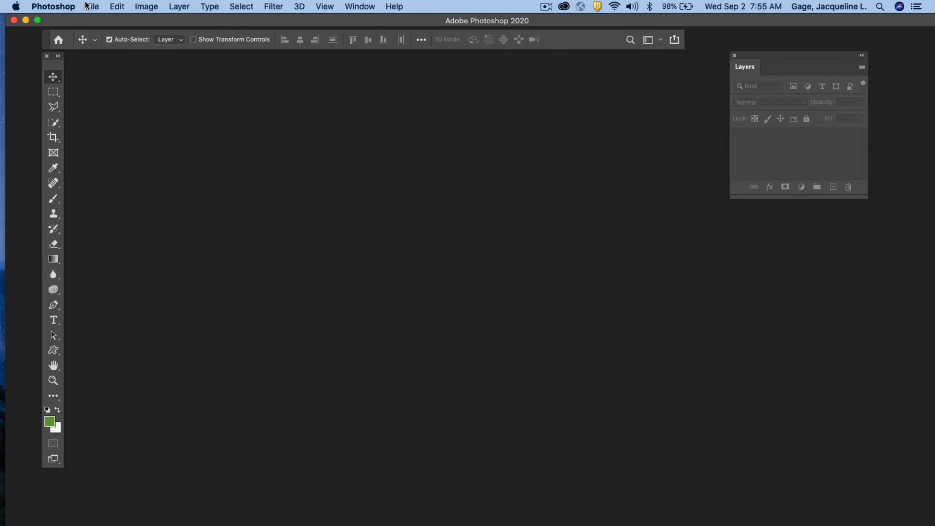
- Open the brown bear JPG from the Desktop as a new document
click(93, 7)
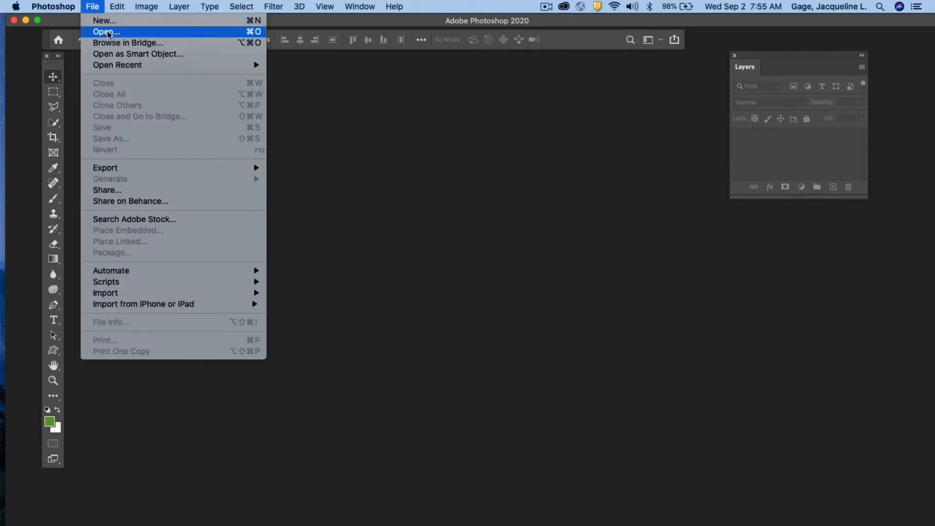
click(106, 32)
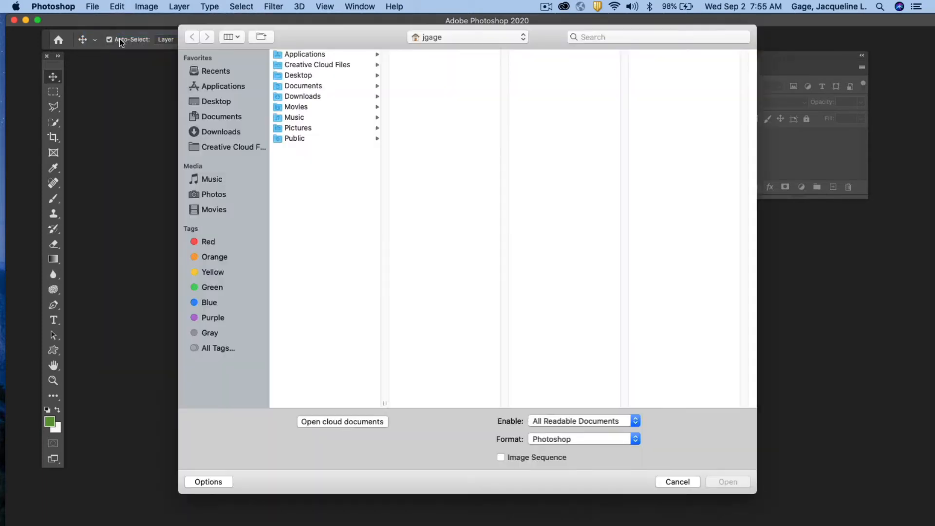
click(216, 101)
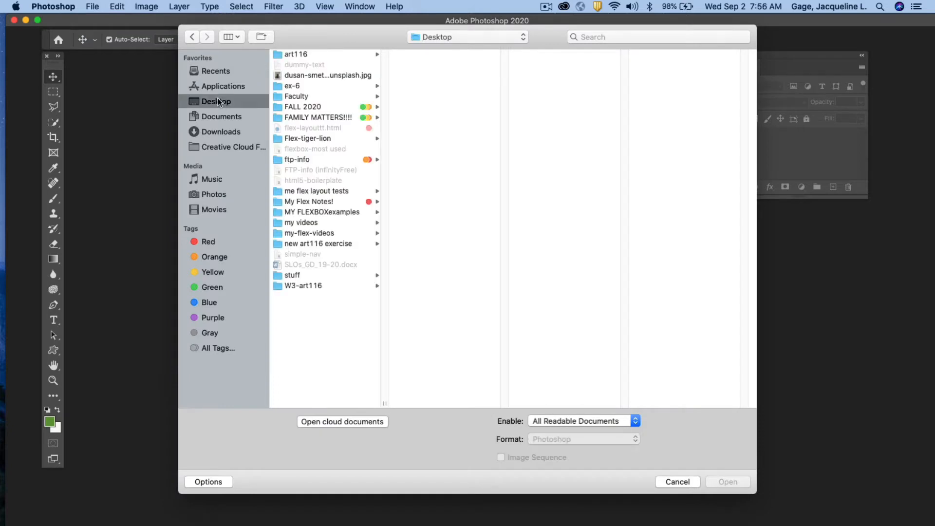
click(327, 75)
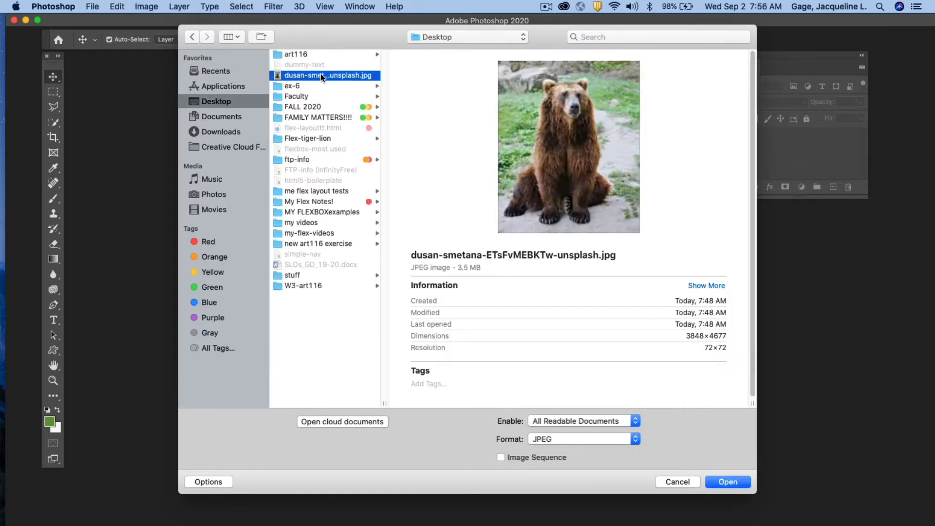
click(727, 481)
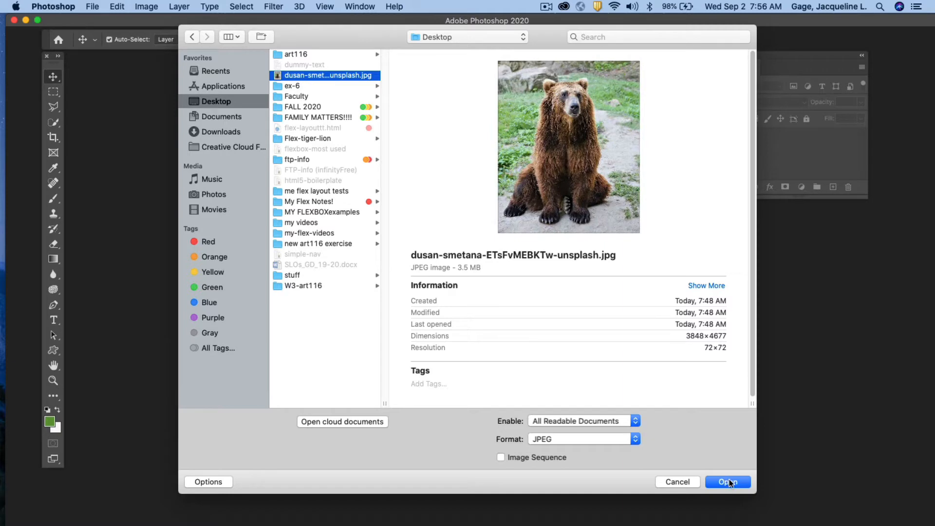
click(726, 482)
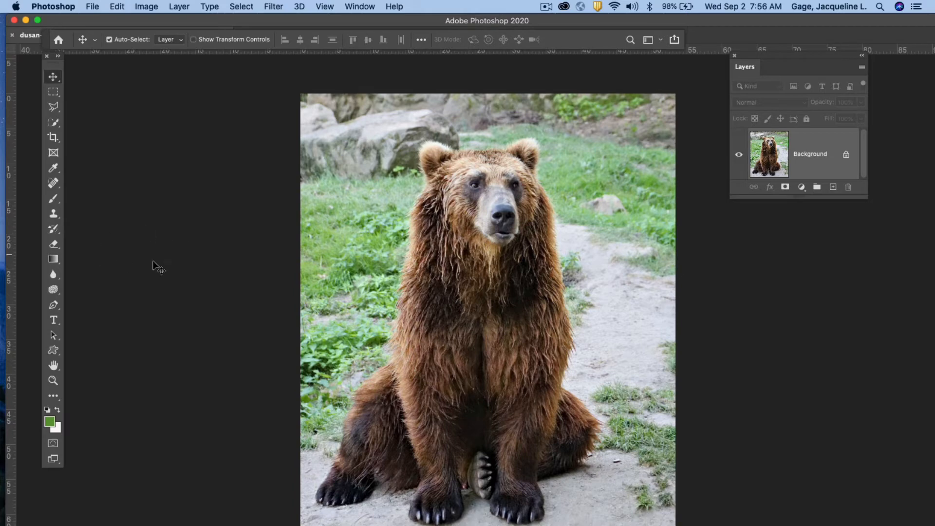
mouse_move(96, 95)
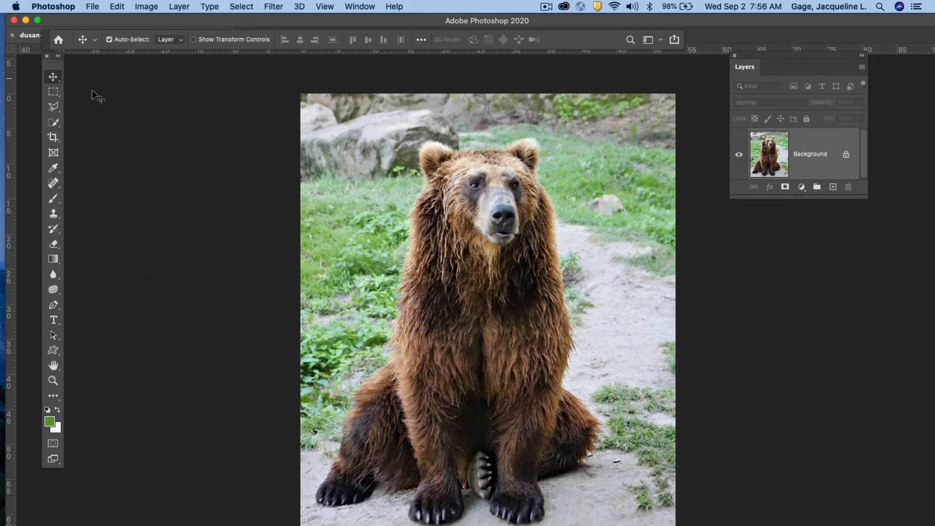
mouse_move(63, 102)
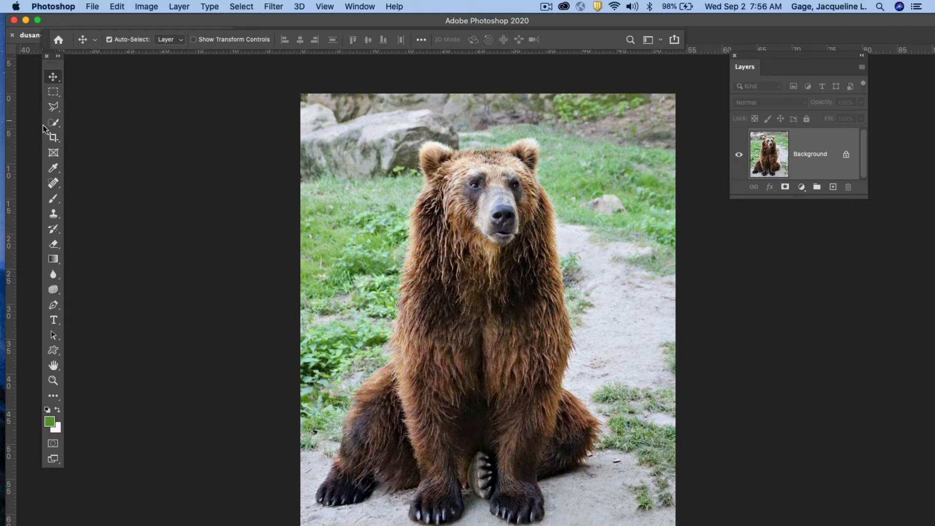
- Clear the Crop tool's leftover 300 × 200 px size, then reselect the Crop tool
click(52, 137)
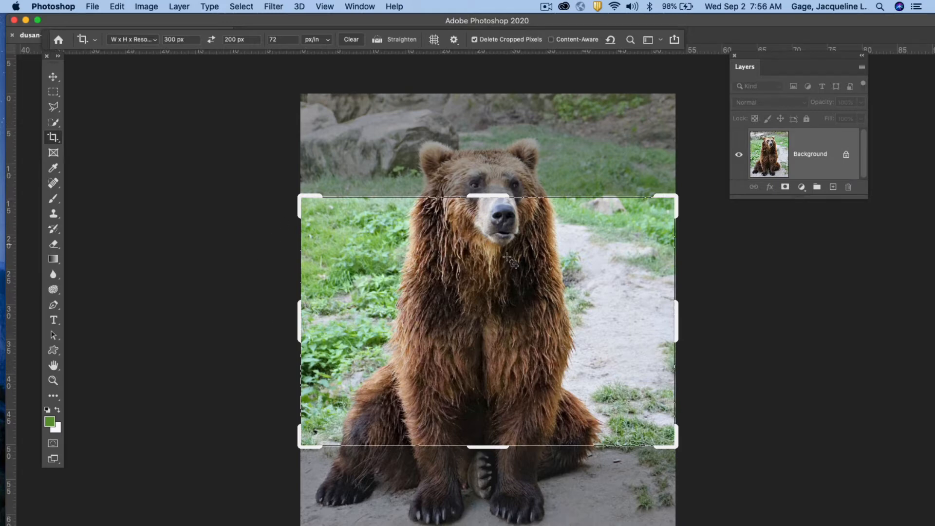
mouse_move(487, 282)
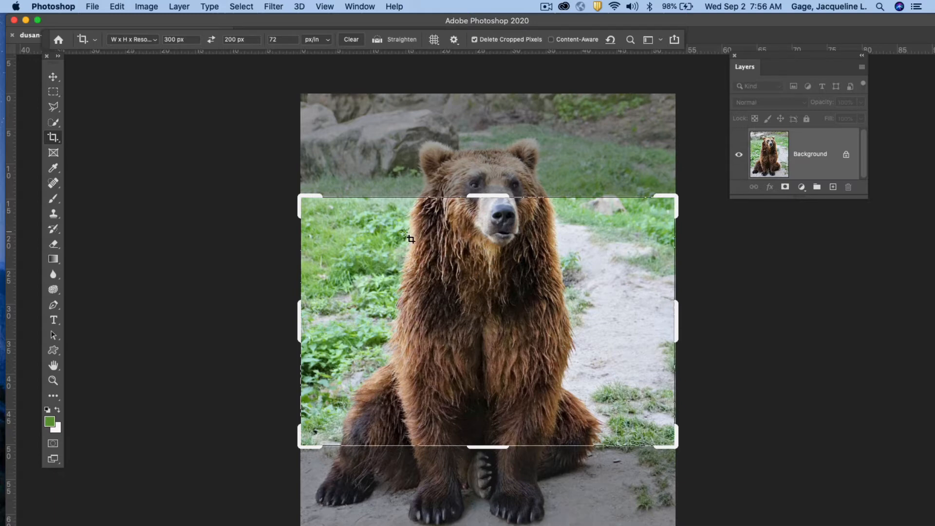
mouse_move(368, 33)
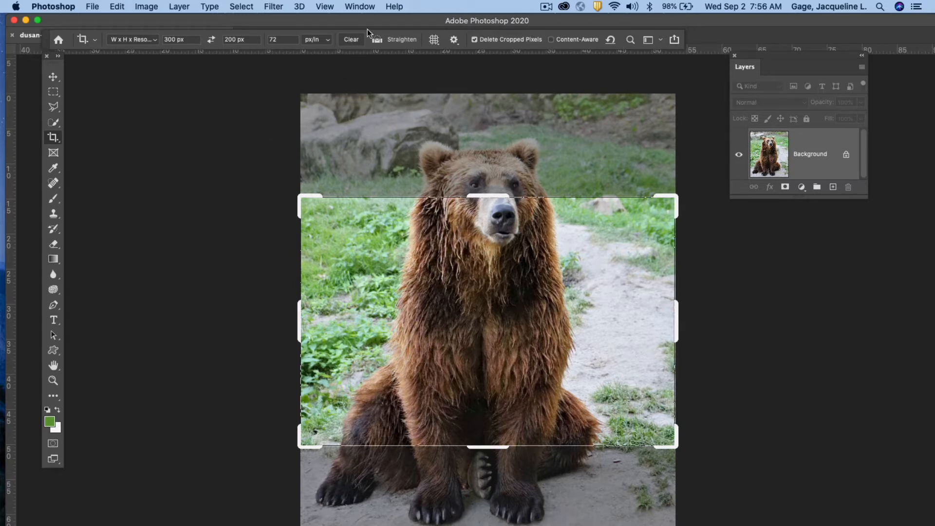
click(351, 39)
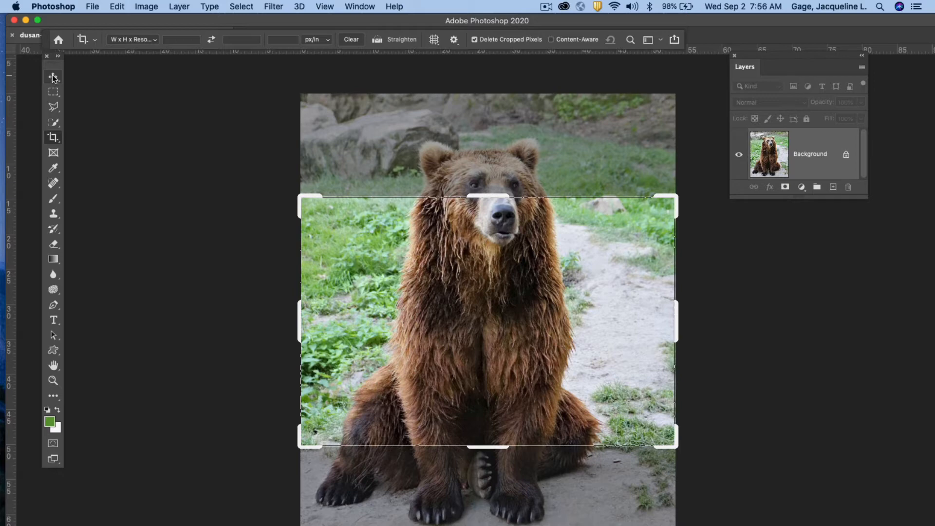
click(53, 76)
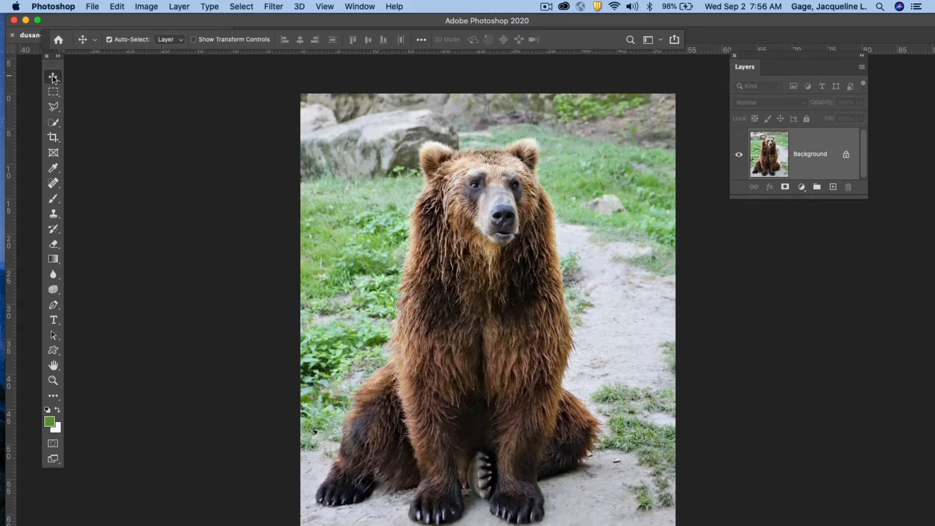
click(53, 137)
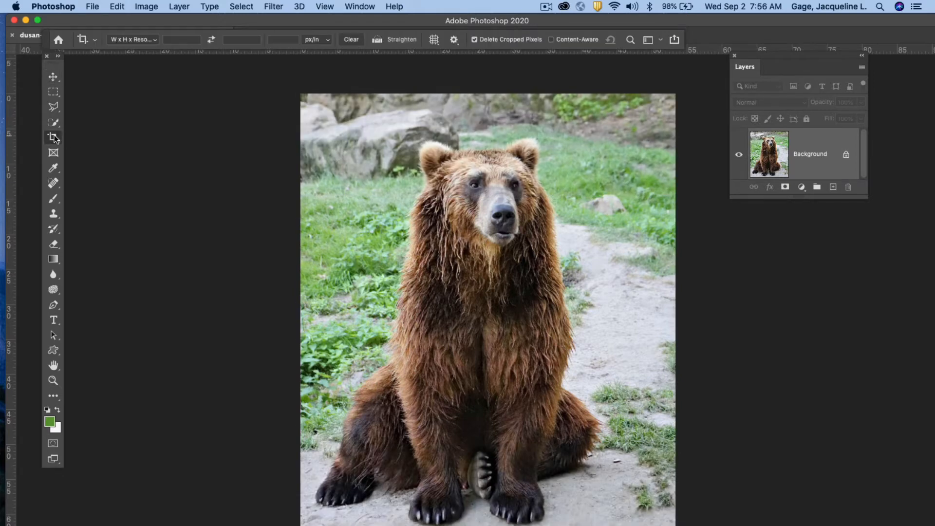
- Crop the bear photo to a landscape box around its head and upper body
click(53, 137)
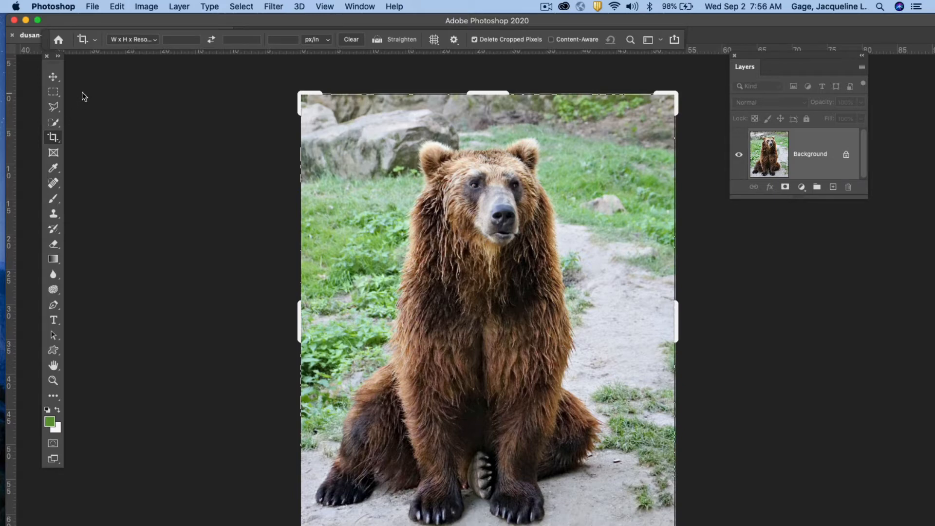
mouse_move(230, 138)
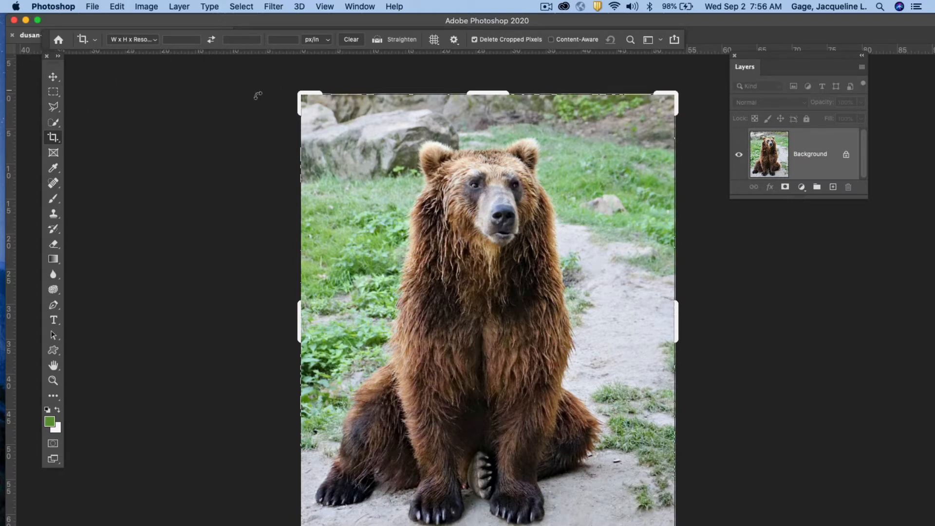
mouse_move(488, 89)
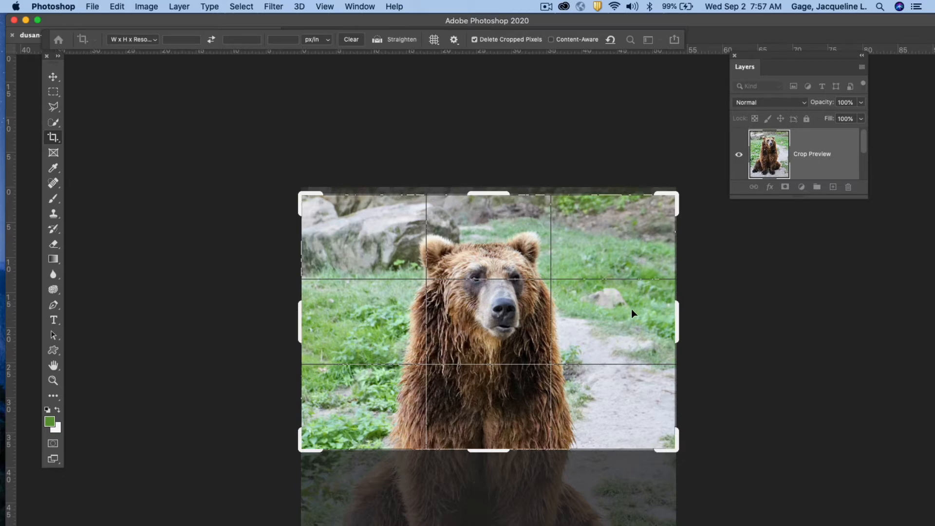
key(Enter)
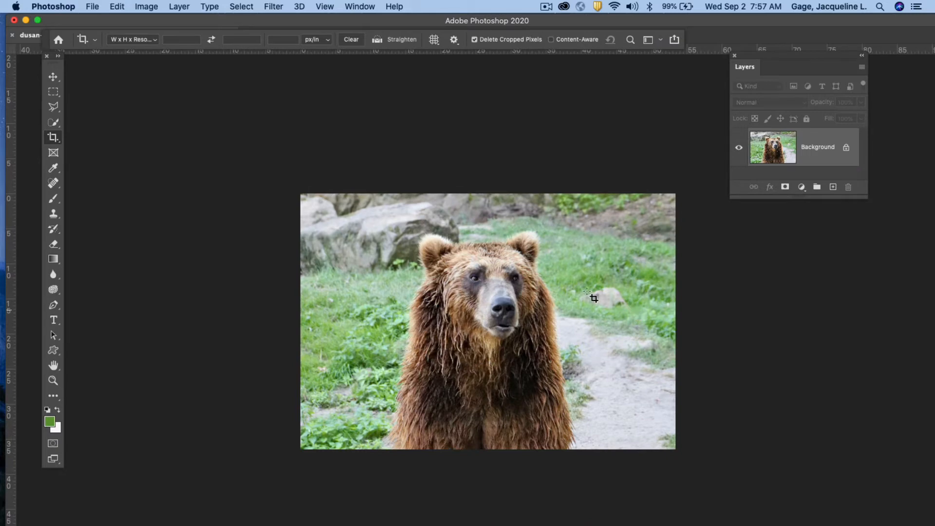
mouse_move(466, 300)
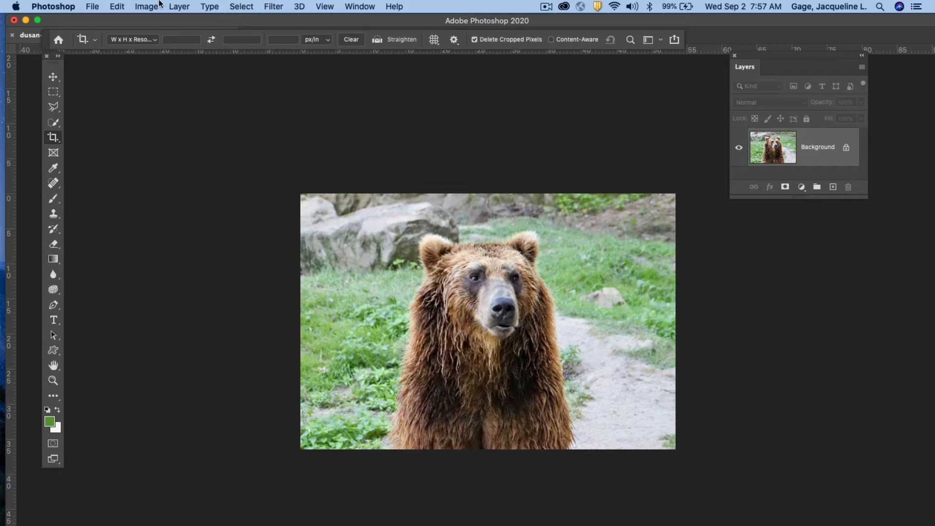
mouse_move(130, 34)
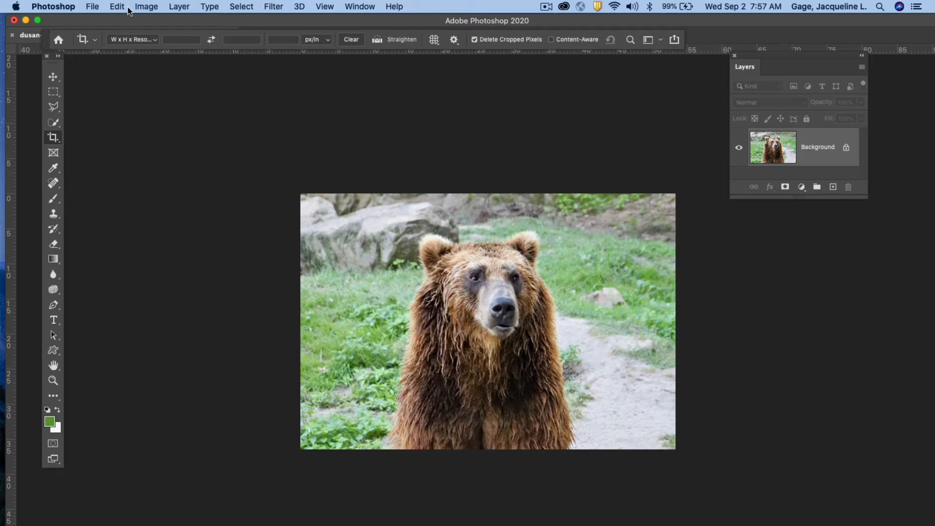
mouse_move(509, 174)
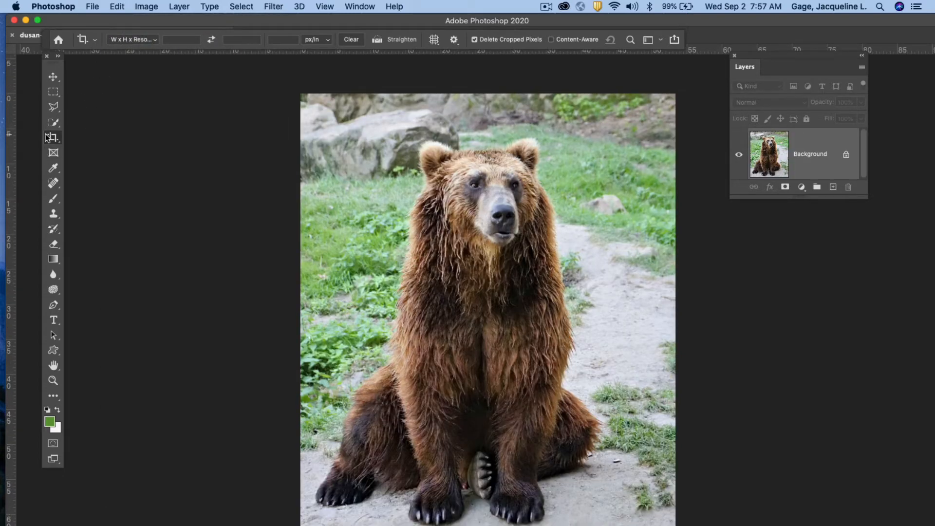
- Undo the landscape crop and reselect the Crop tool
click(53, 136)
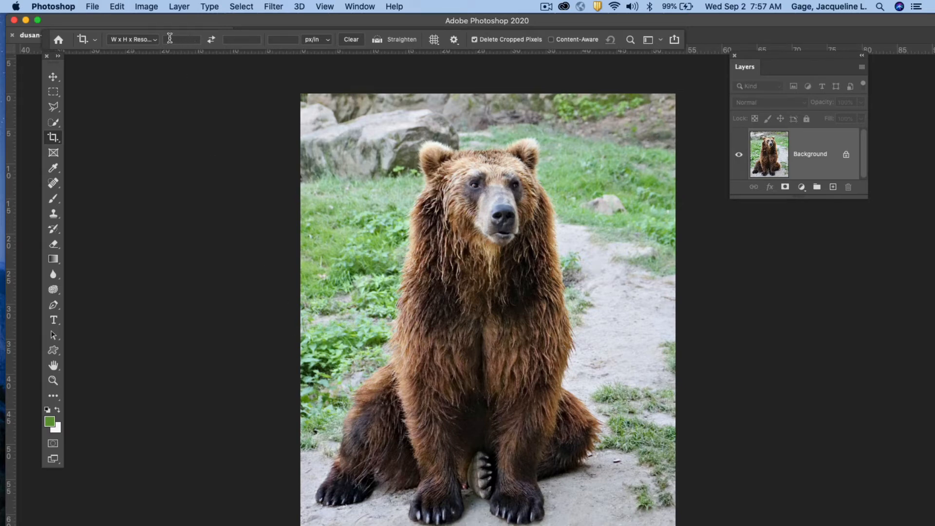
- Enter a 600 × 400 px crop size at 72 px/in in the Crop options
click(180, 40)
text(600)
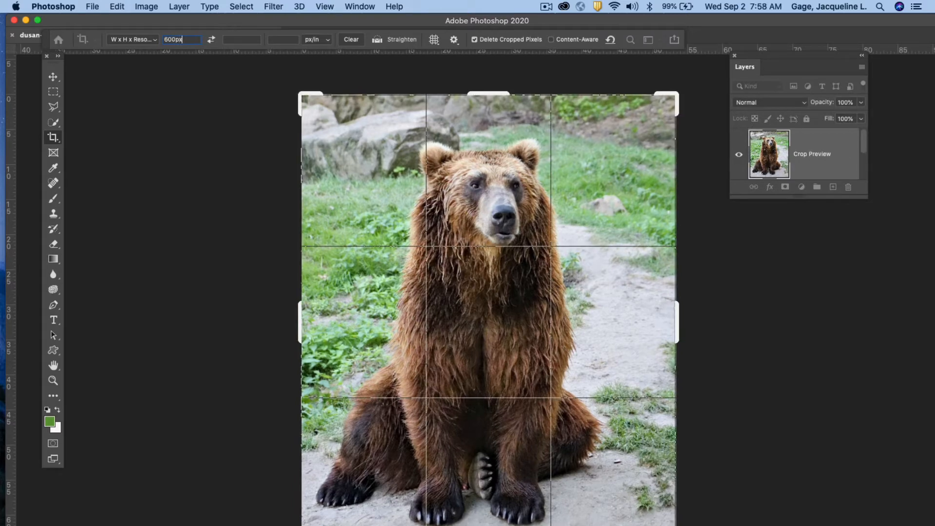
mouse_move(241, 39)
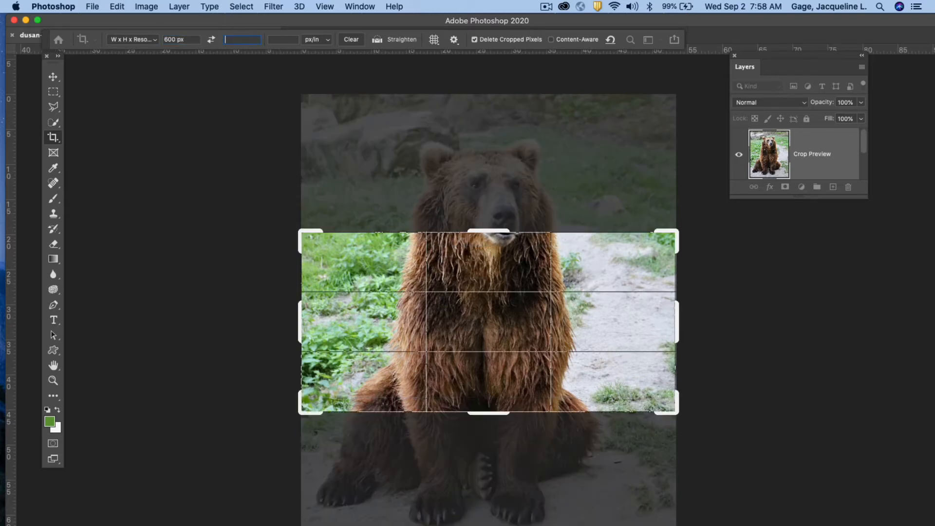
text(400px)
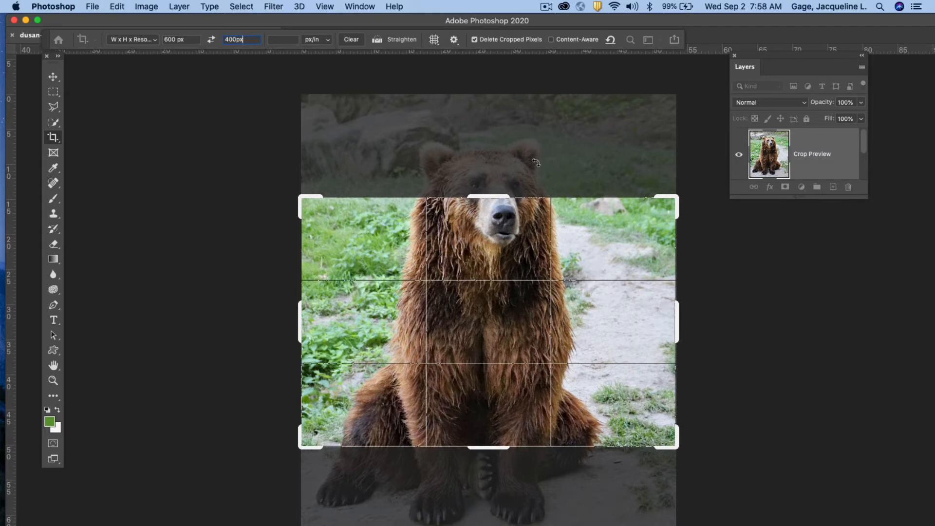
click(282, 39)
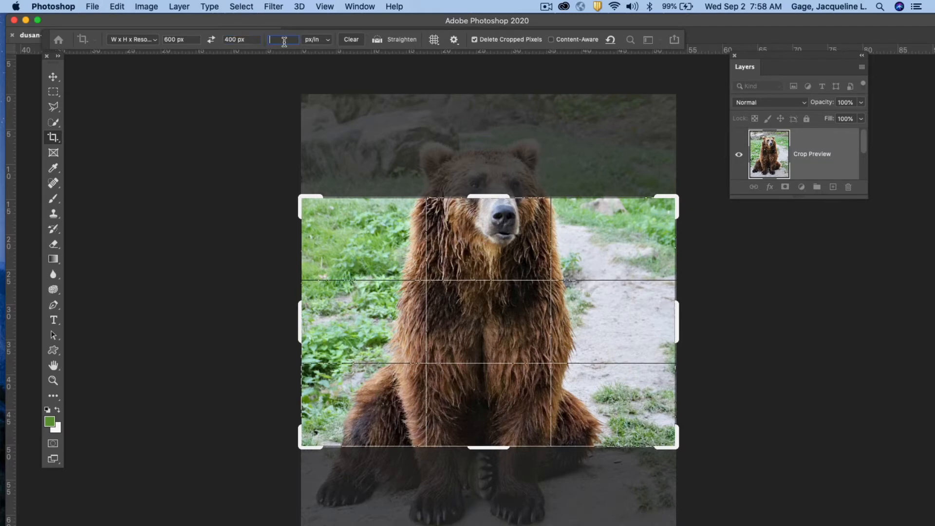
text(72)
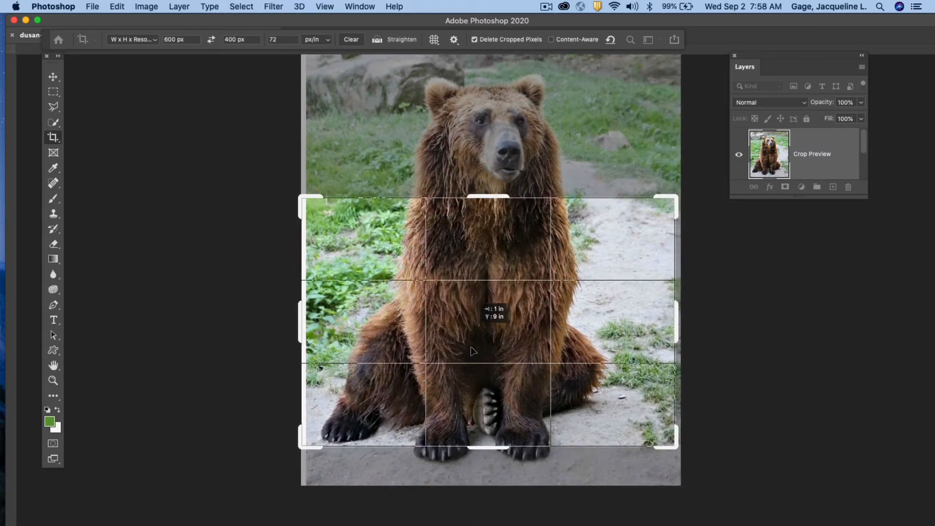
- Reposition the bear inside the 600 × 400 px crop frame
drag(470, 351, 470, 467)
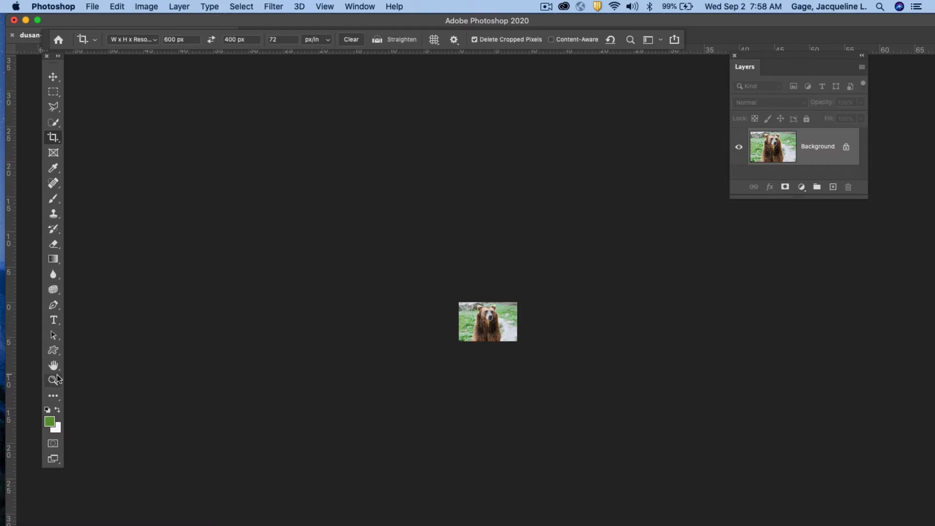
- Zoom into the cropped bear to inspect detail, then zoom back out
click(52, 380)
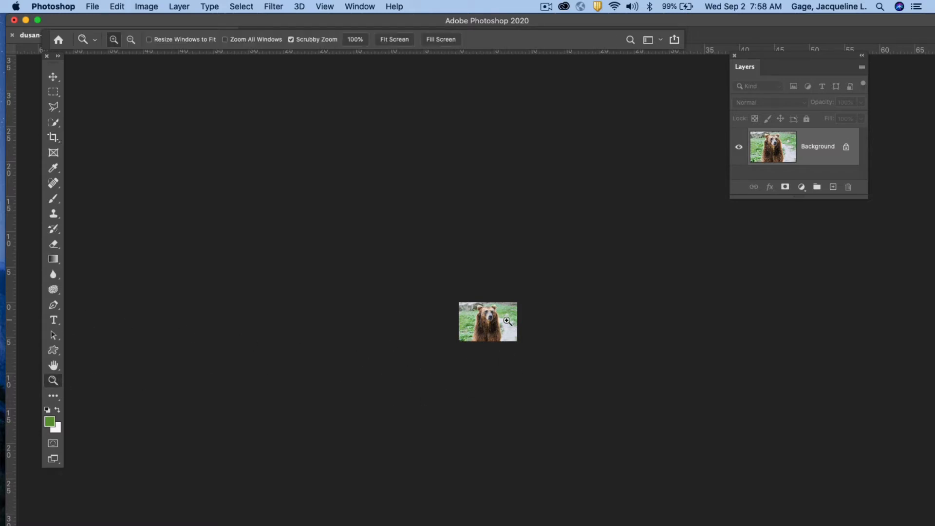
click(487, 322)
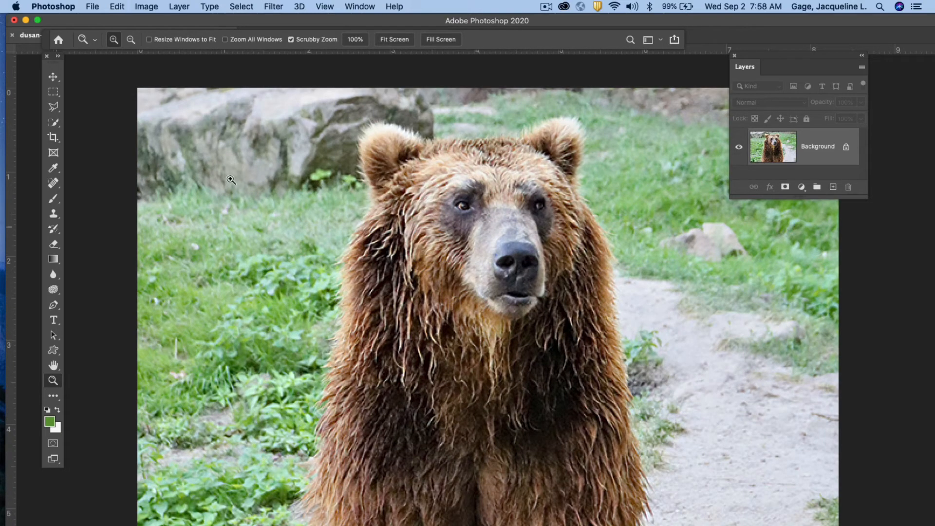
mouse_move(294, 273)
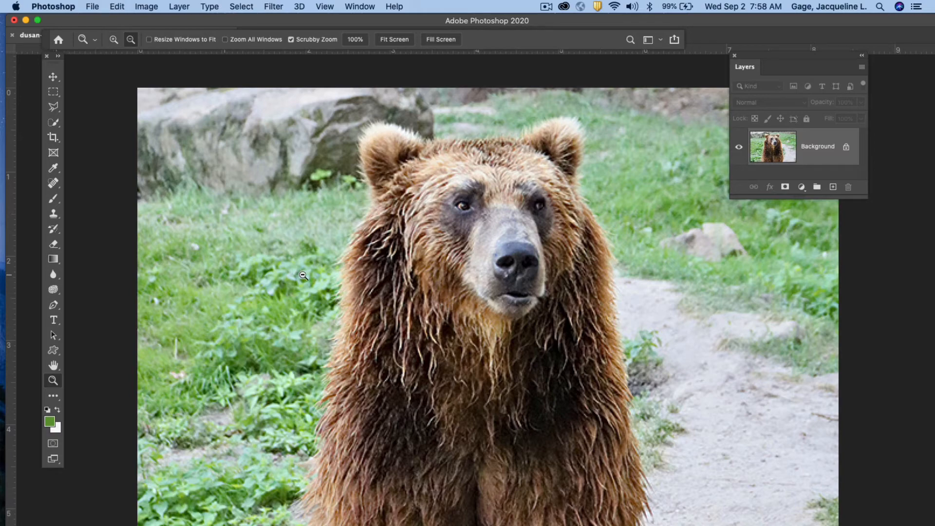
click(130, 40)
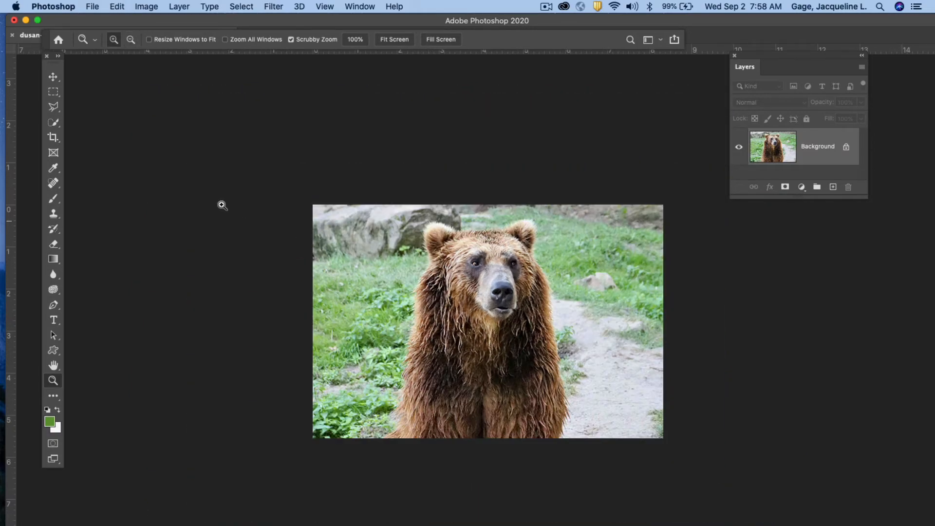
mouse_move(307, 214)
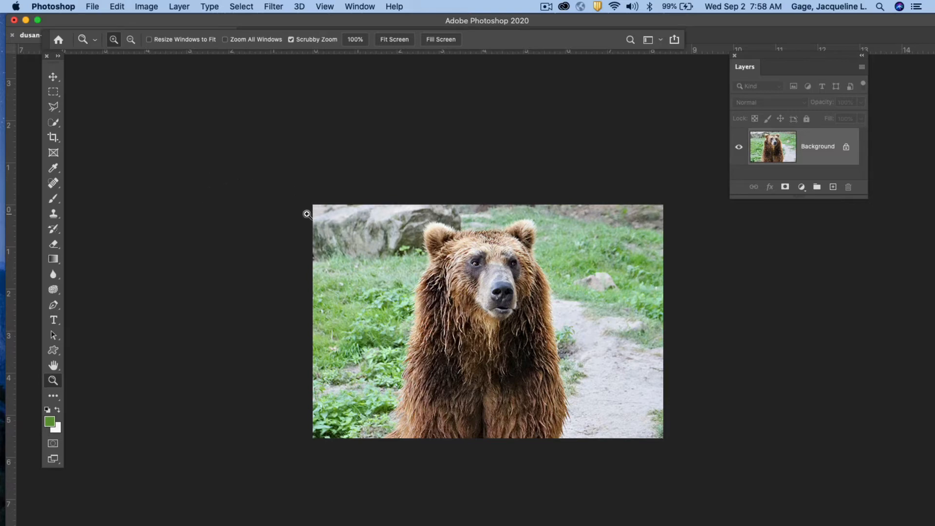
mouse_move(339, 218)
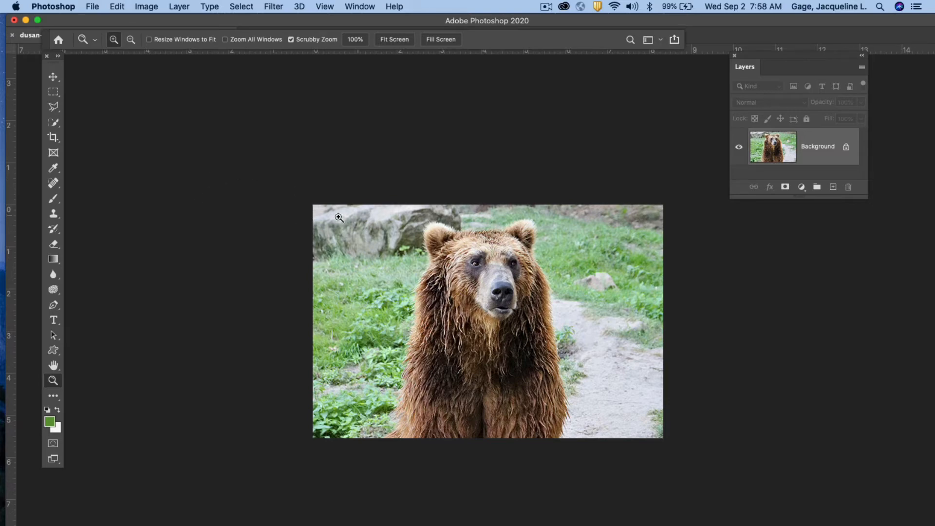
mouse_move(288, 167)
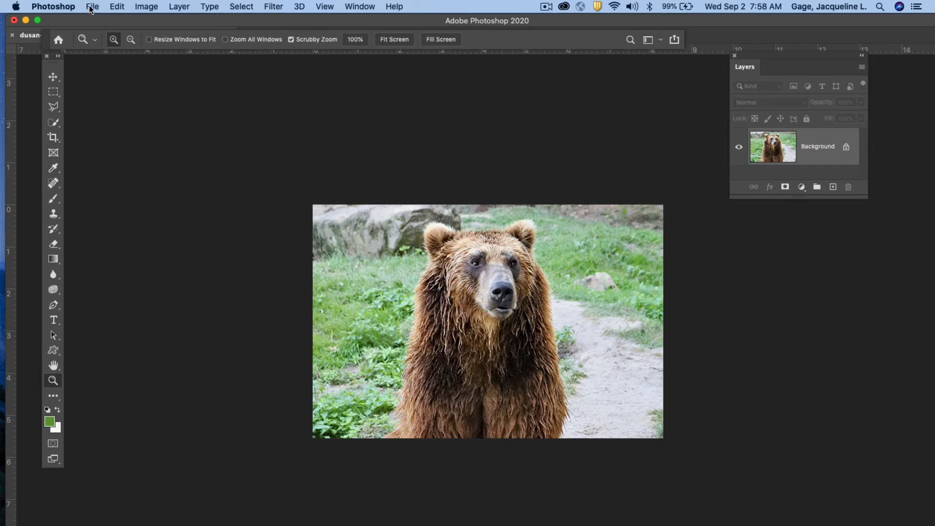
- Bring up Export As for the 600 × 400 bear crop with PNG format
click(92, 6)
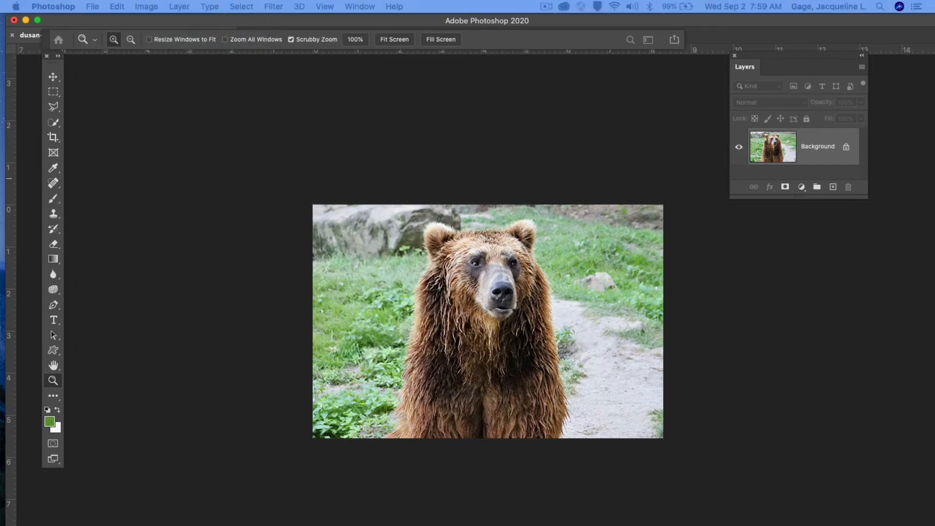
click(92, 6)
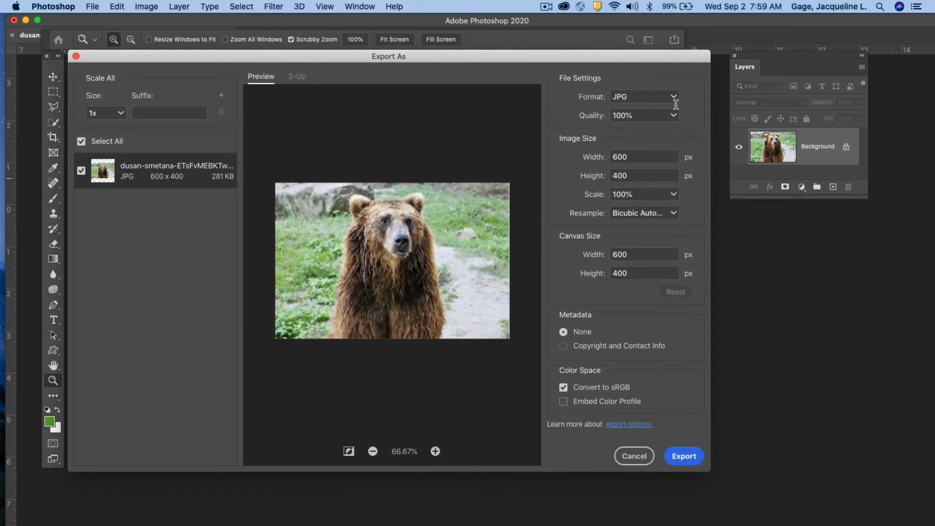
mouse_move(654, 88)
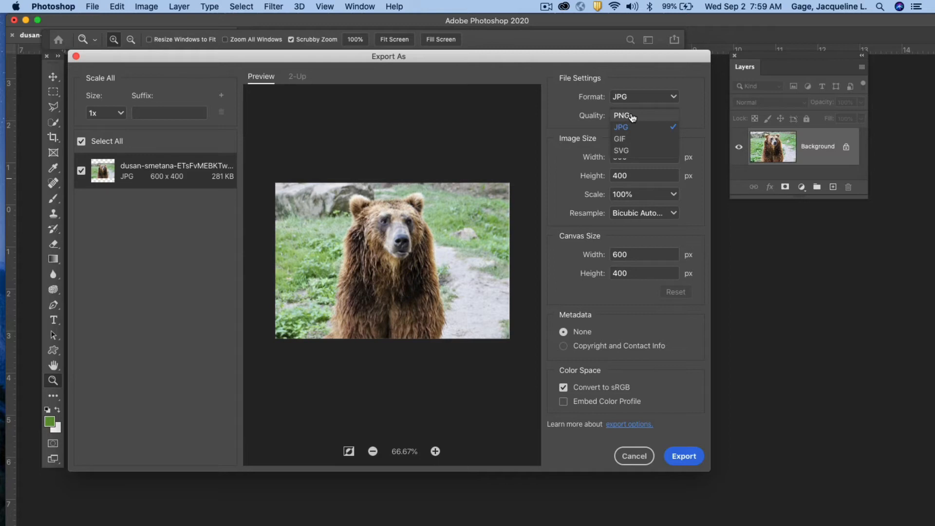
click(624, 127)
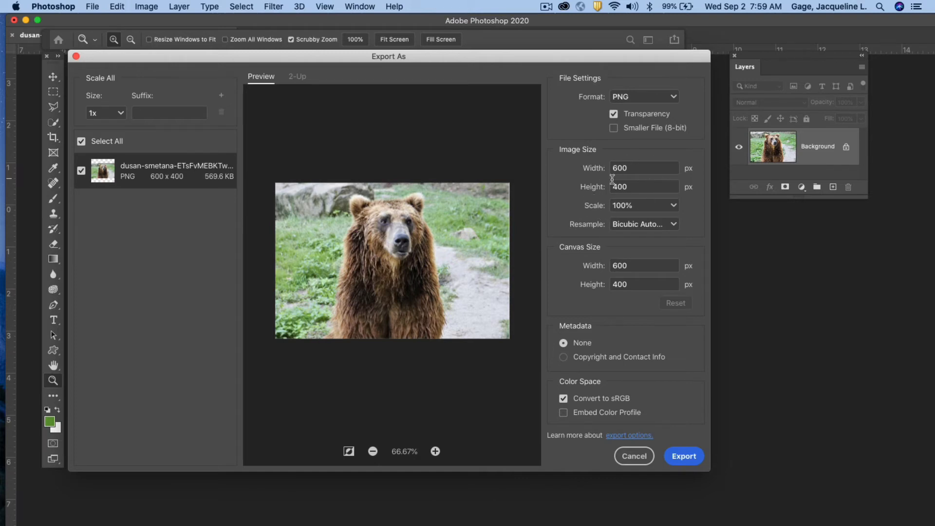
mouse_move(720, 300)
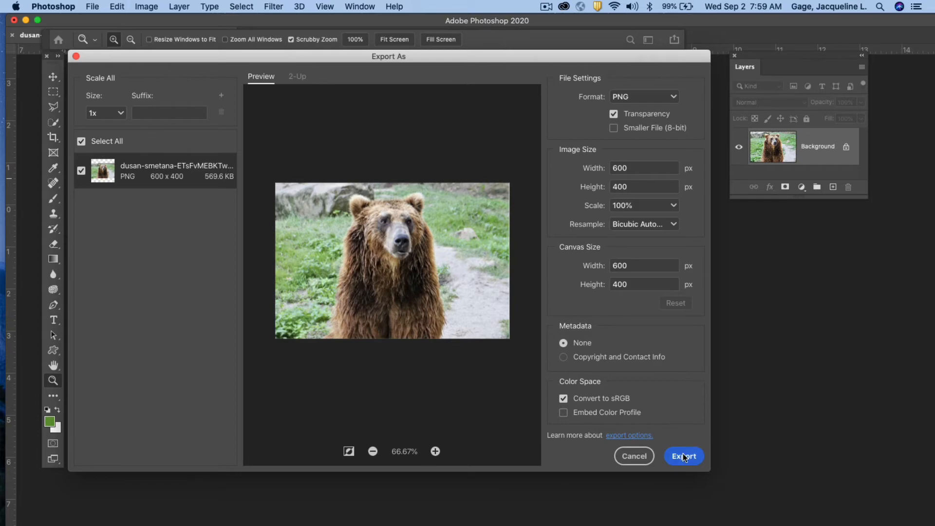
- Export the bear crop as bear-photo1.png into the jgage > images folder
click(683, 455)
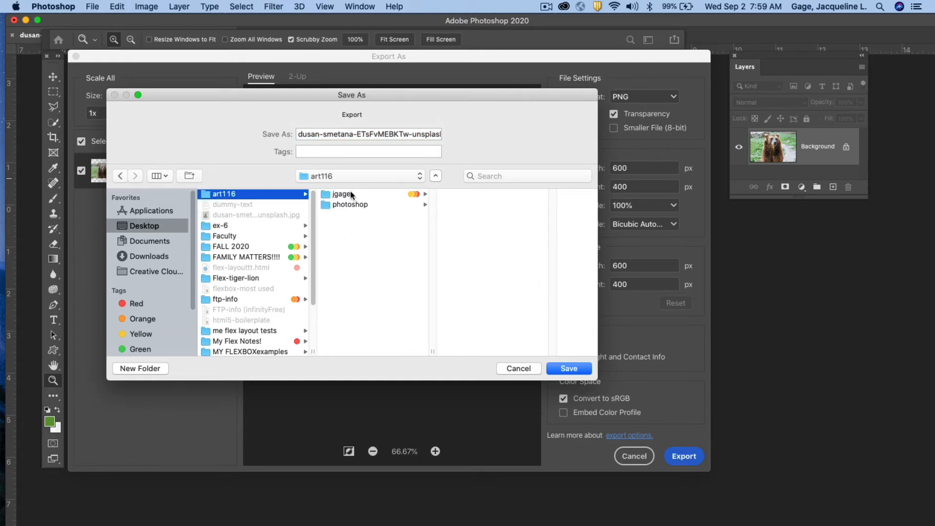
click(342, 194)
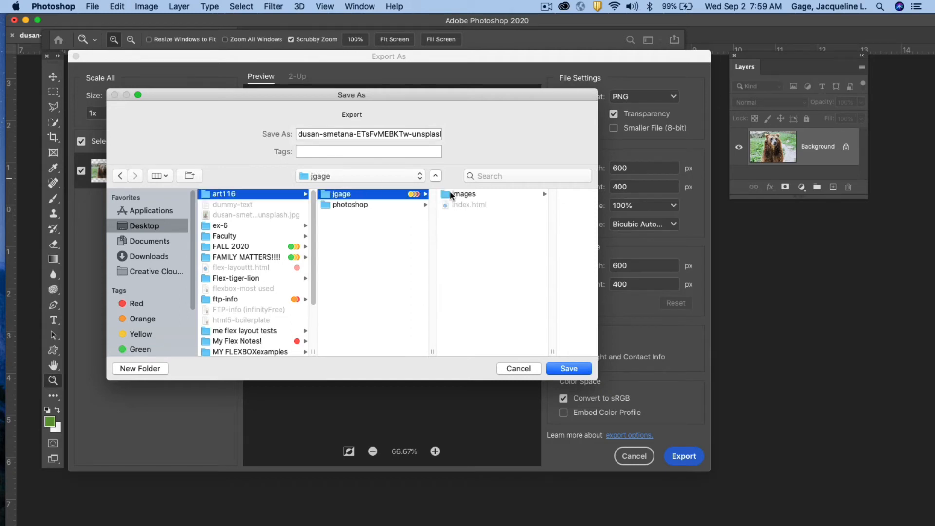
click(464, 193)
text(bear-photo1.png)
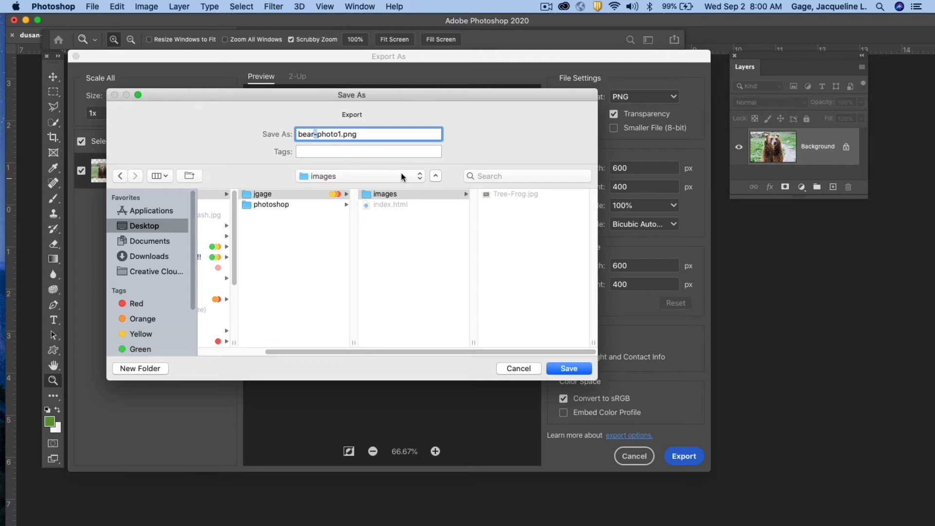
click(566, 368)
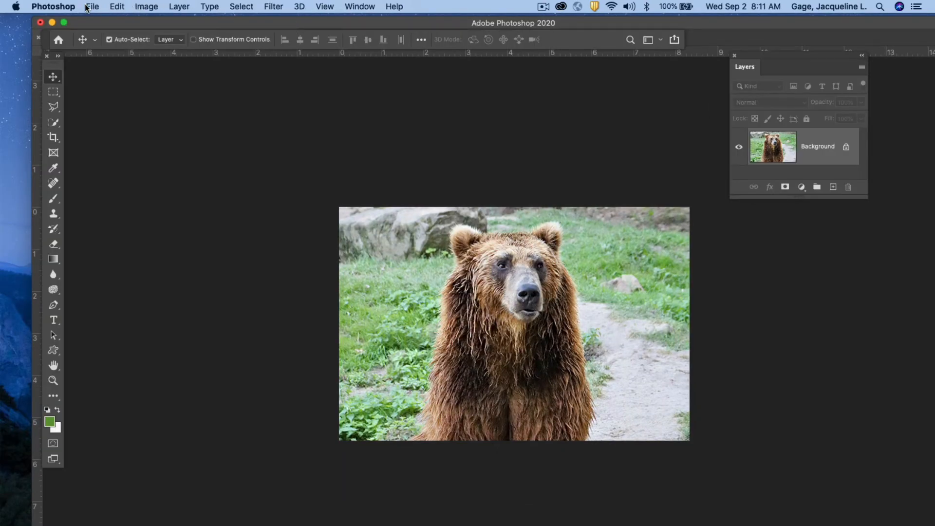
- Open the annie-spratt white rose JPG from the Desktop and select the Crop tool
click(93, 7)
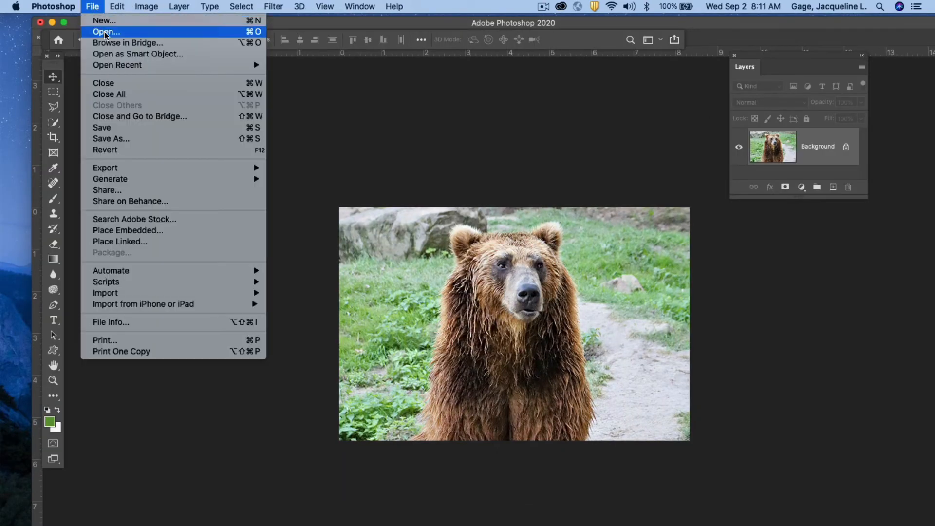
click(106, 32)
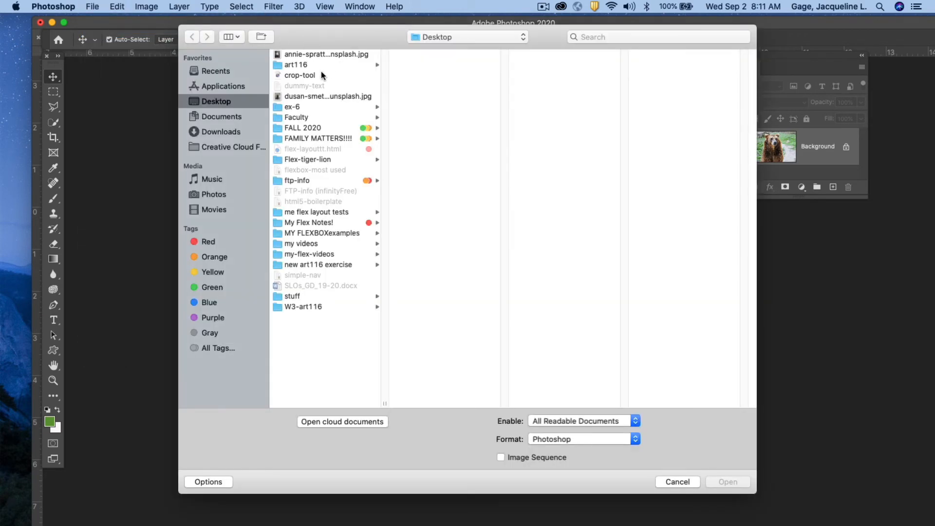
click(325, 54)
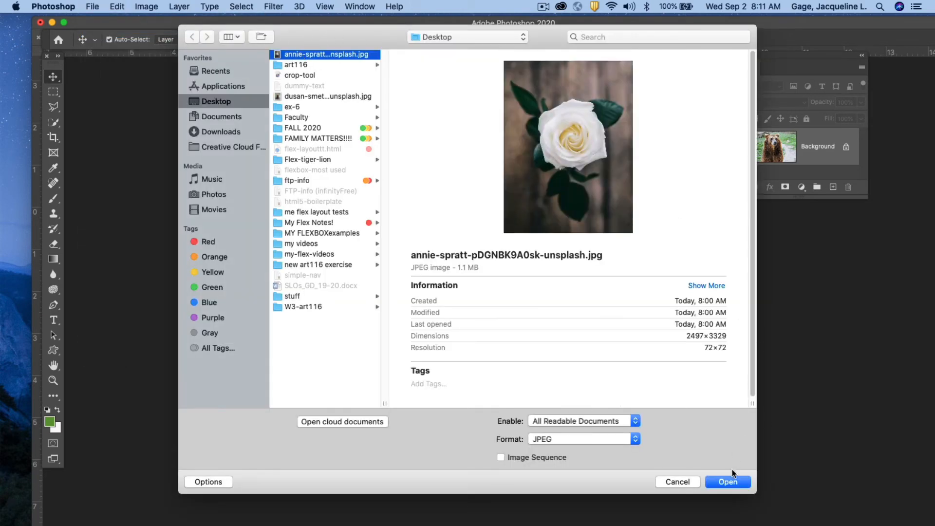
click(727, 481)
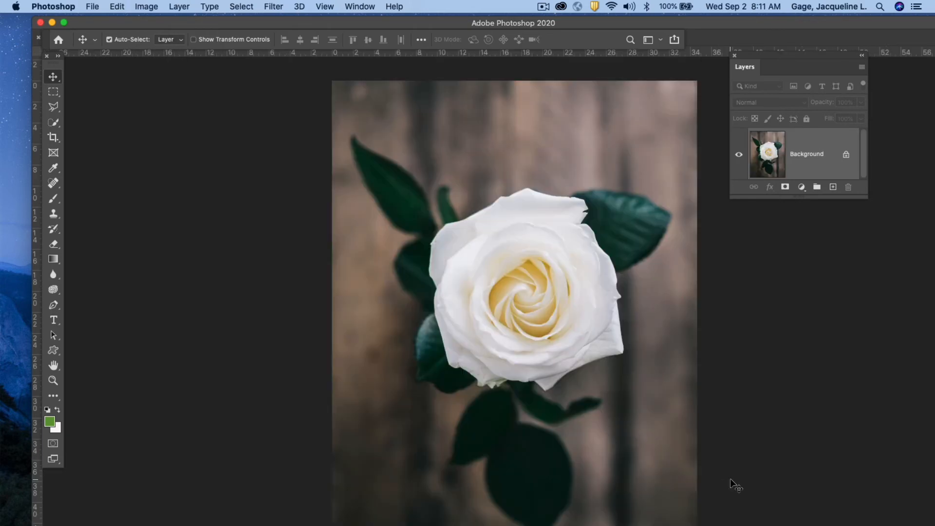
mouse_move(263, 207)
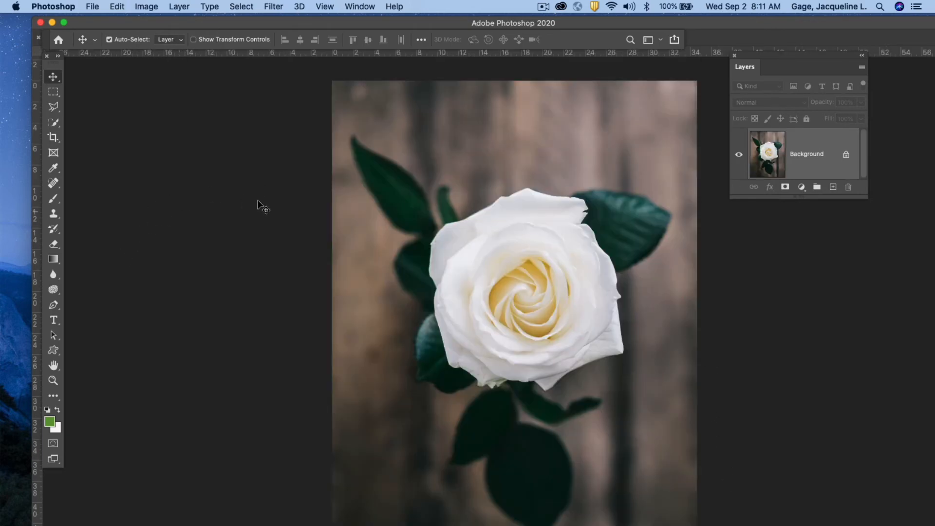
click(53, 137)
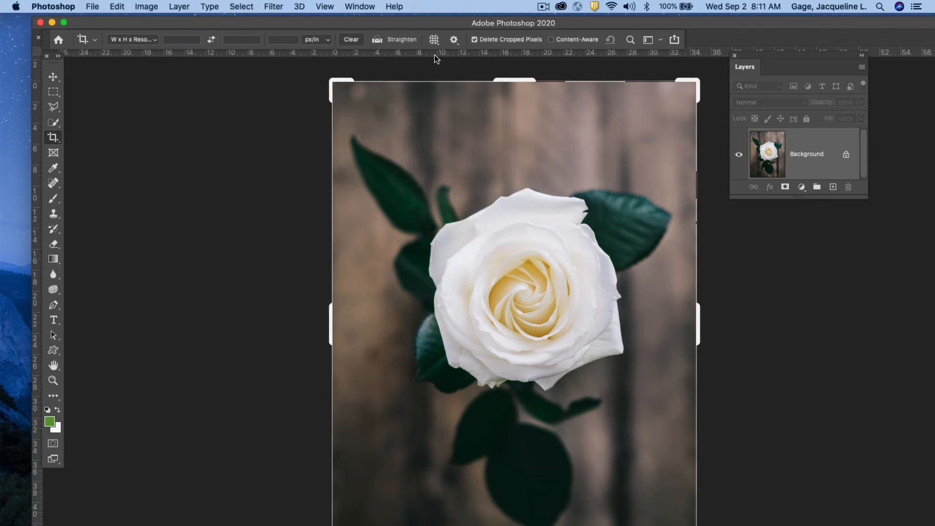
- Set the rose photo's crop box to 750 × 250 px
drag(514, 86, 512, 100)
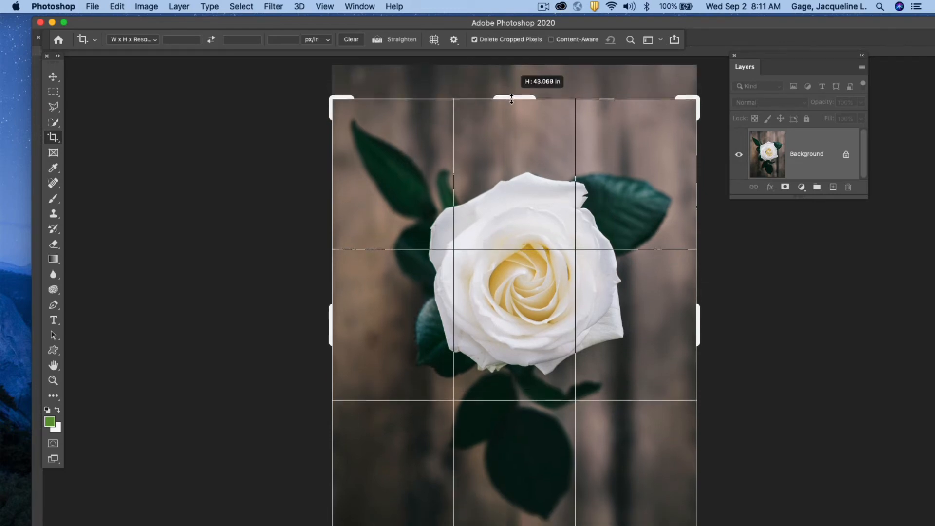
drag(512, 98, 515, 83)
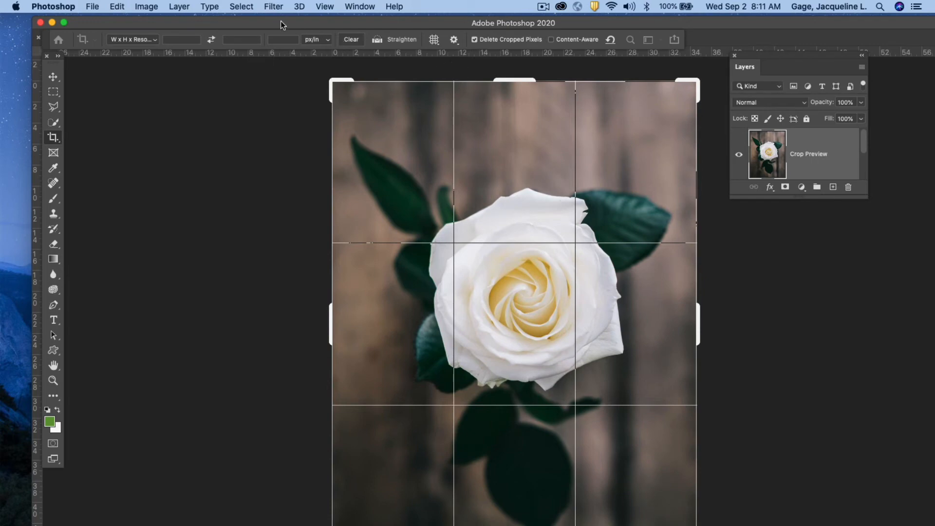
mouse_move(234, 20)
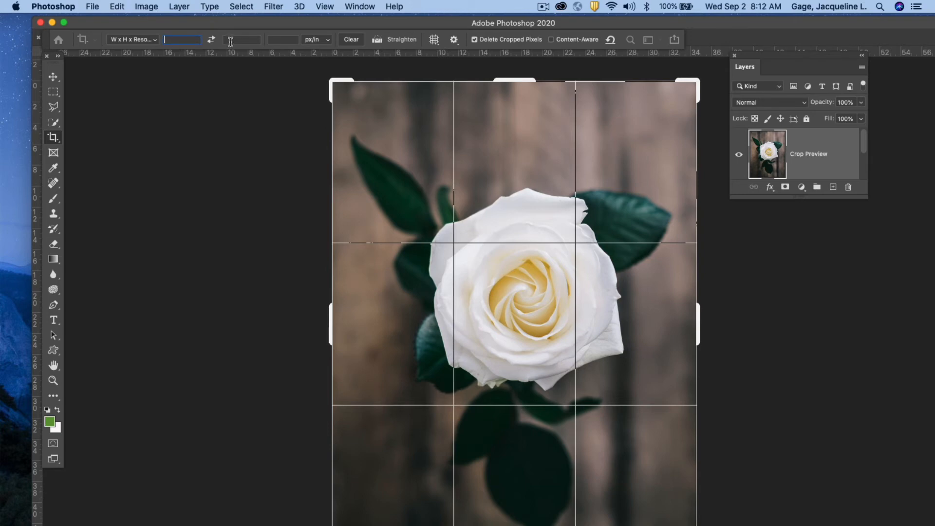
text(750px)
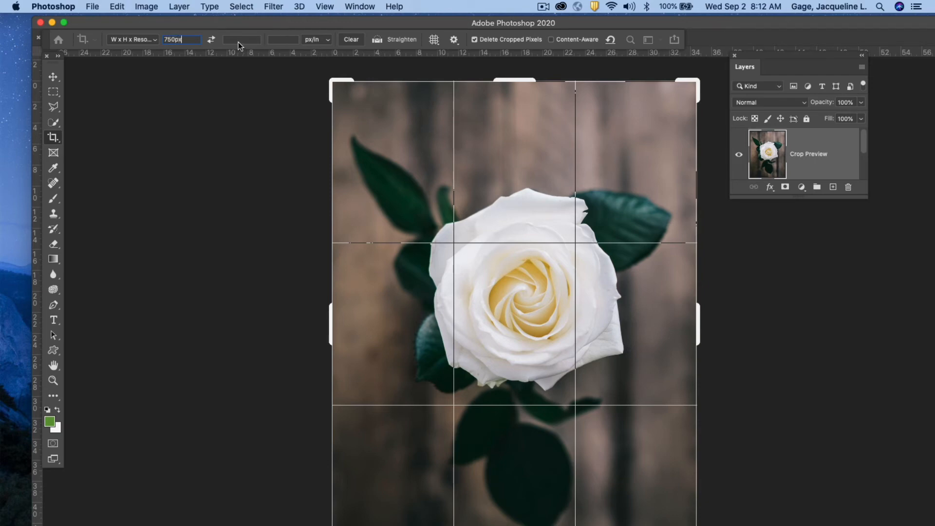
click(242, 39)
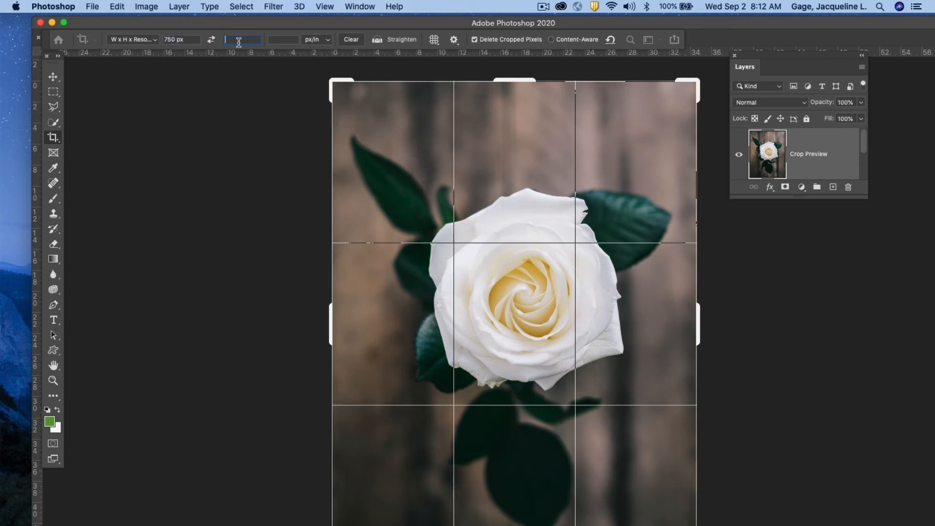
text(2)
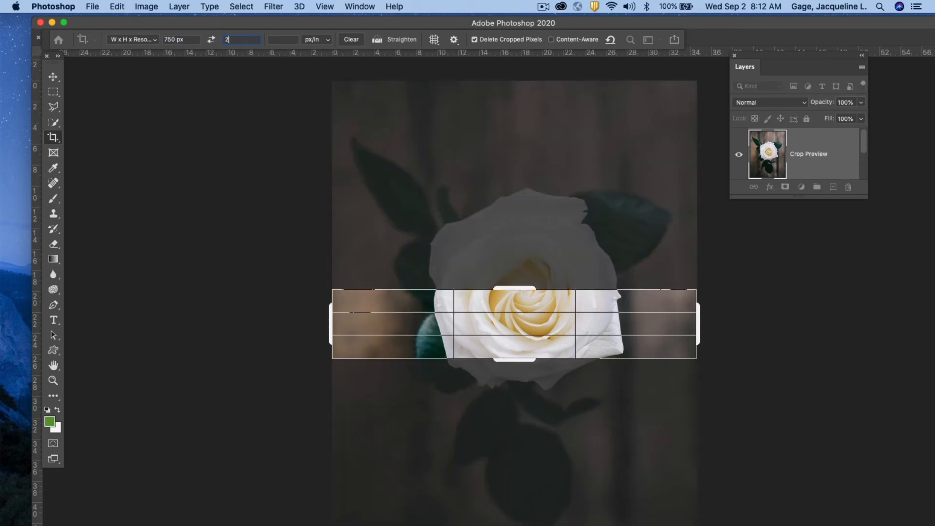
text(250px)
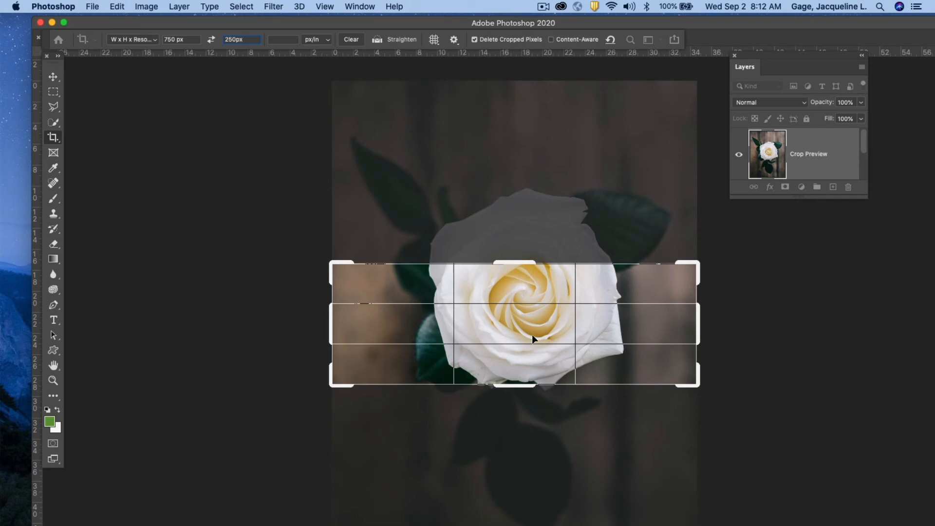
- Centre the crop on the rose bloom, set 72 px/in, and apply it
drag(533, 339, 523, 314)
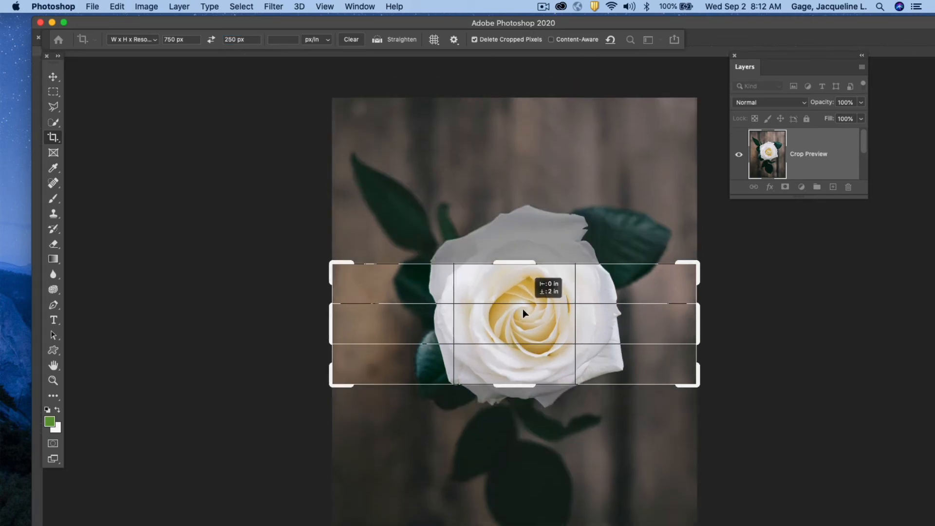
drag(523, 314, 530, 326)
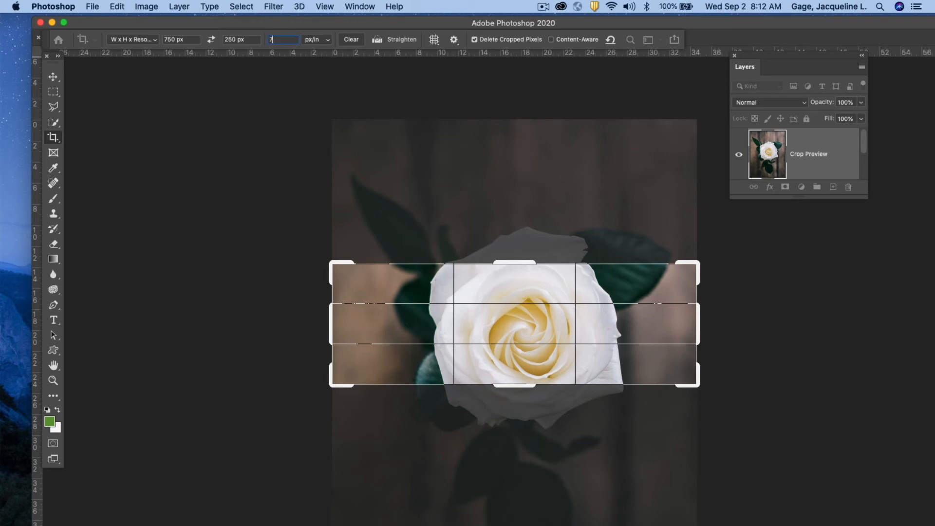
text(72)
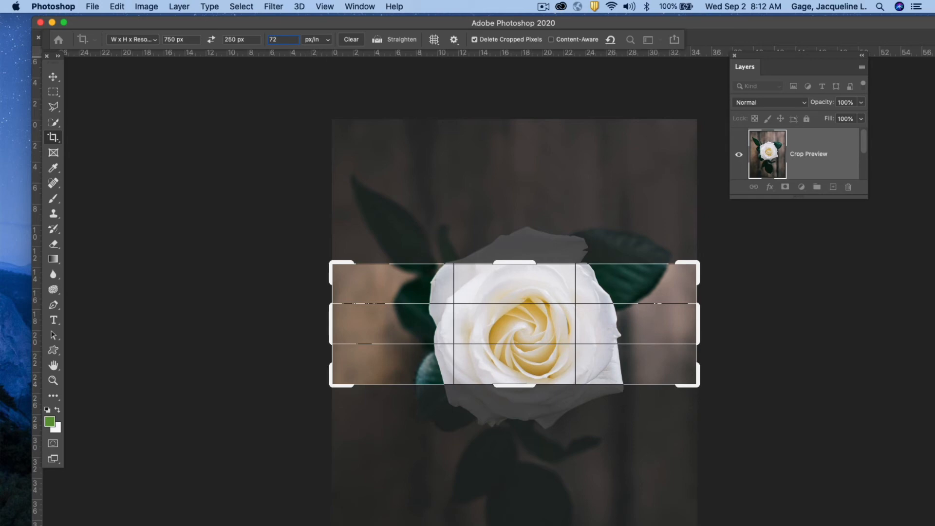
click(280, 40)
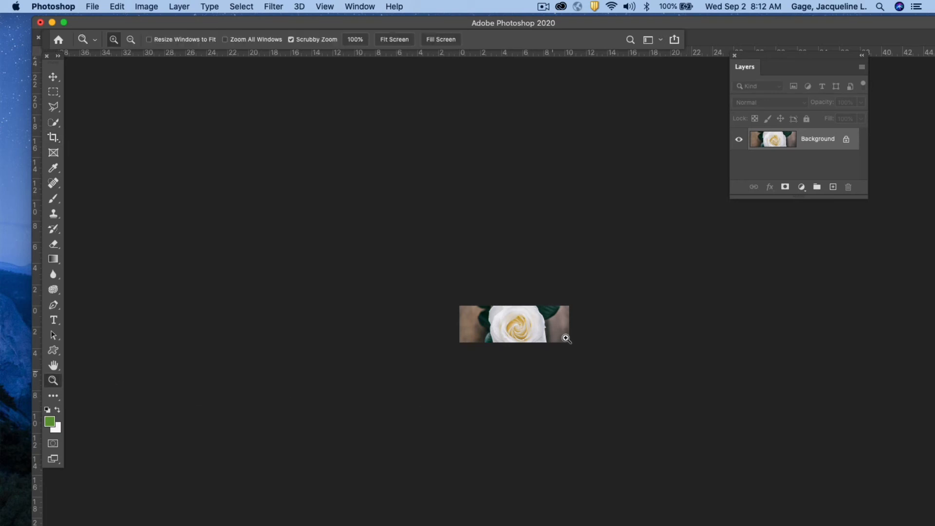
click(565, 337)
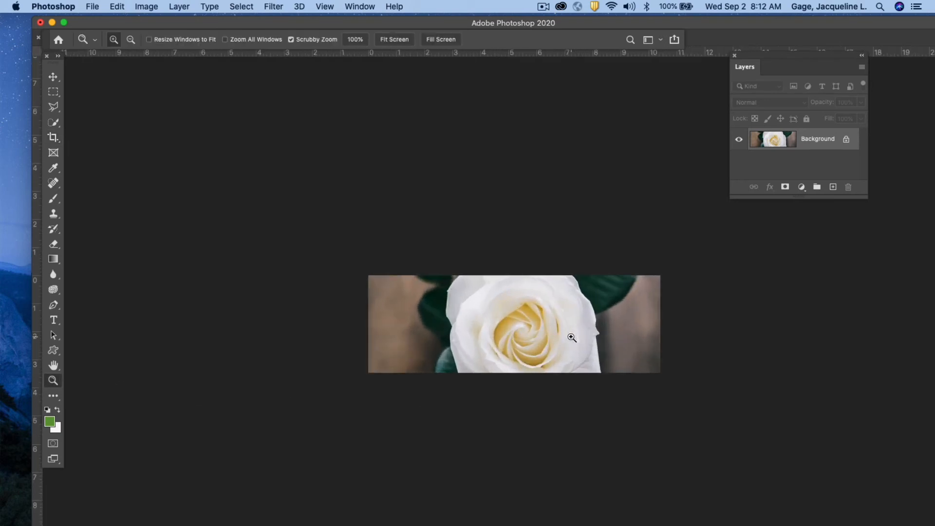
click(571, 338)
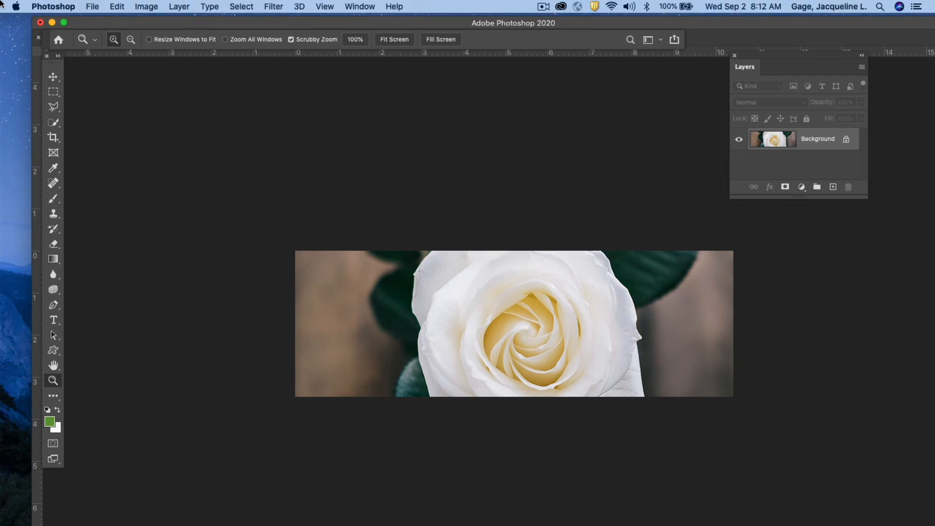
click(146, 6)
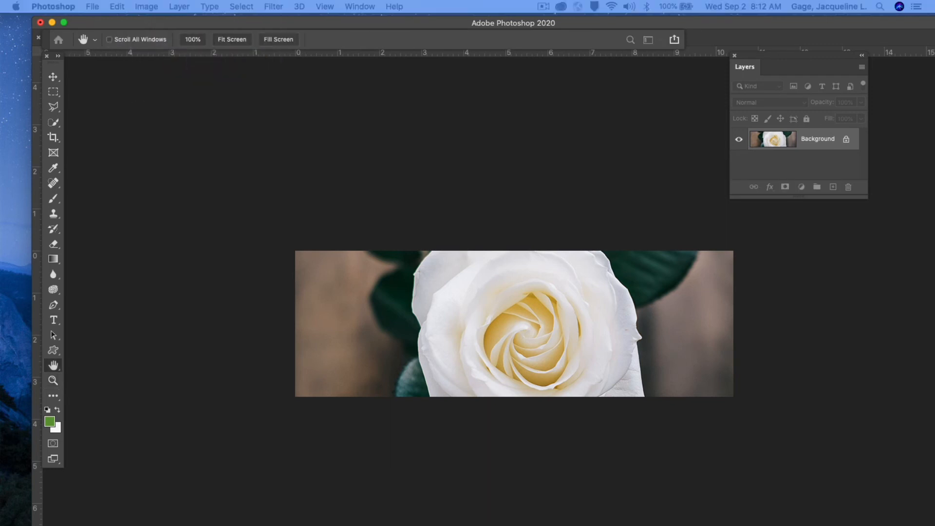
click(145, 6)
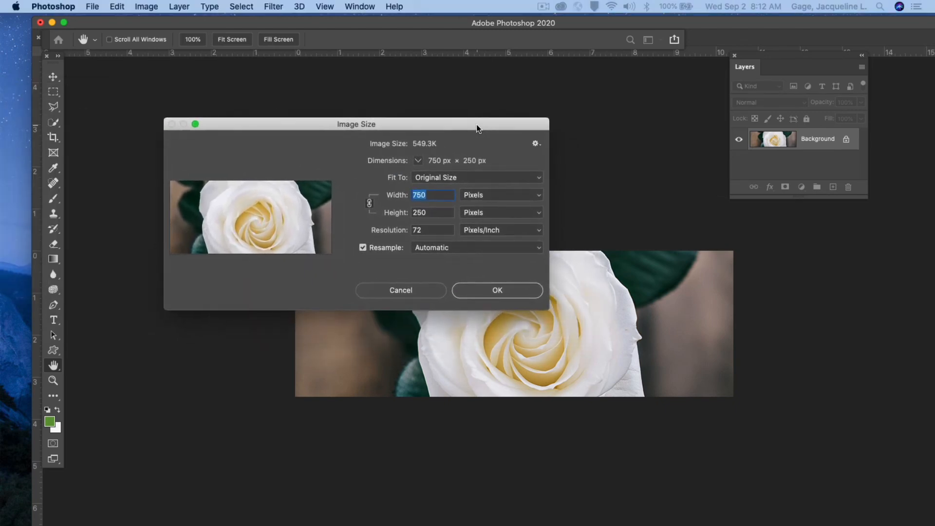
mouse_move(426, 166)
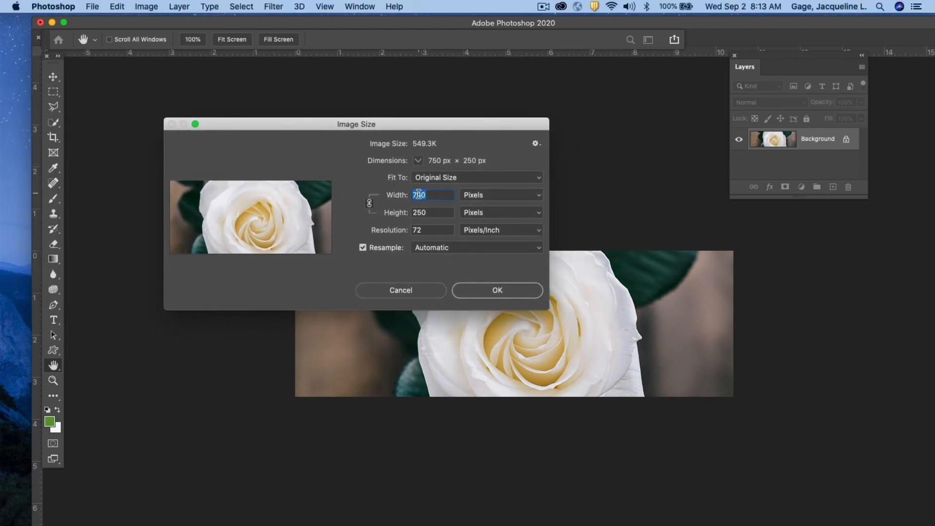
text(750)
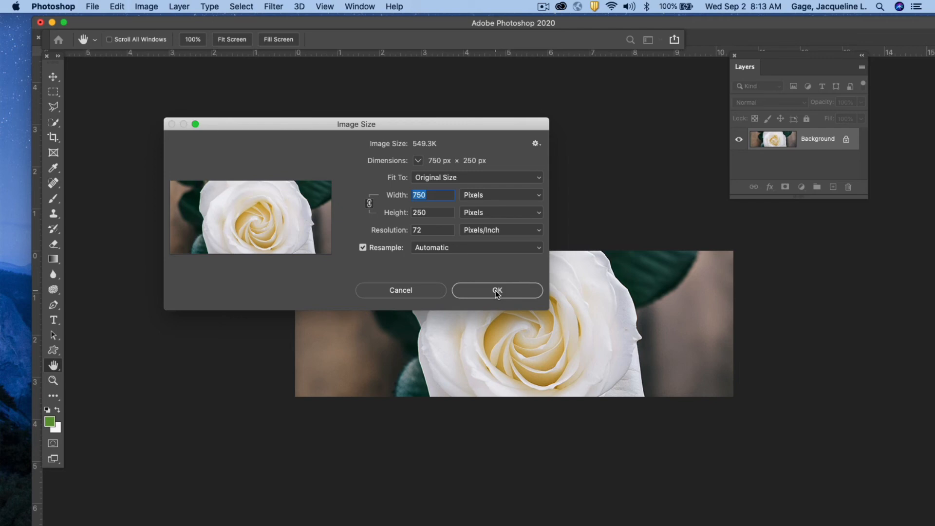
click(497, 290)
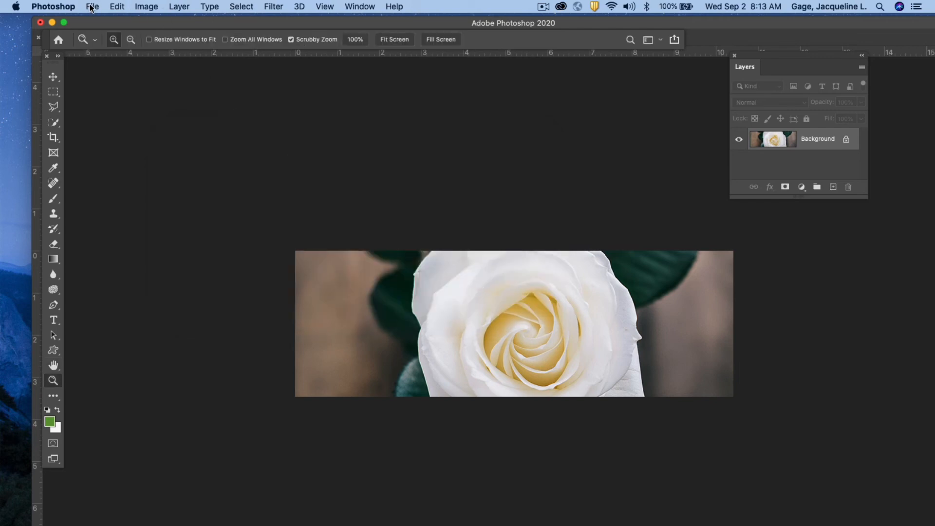
- Open Export As for the rose crop and switch the format from PNG to JPG
click(92, 6)
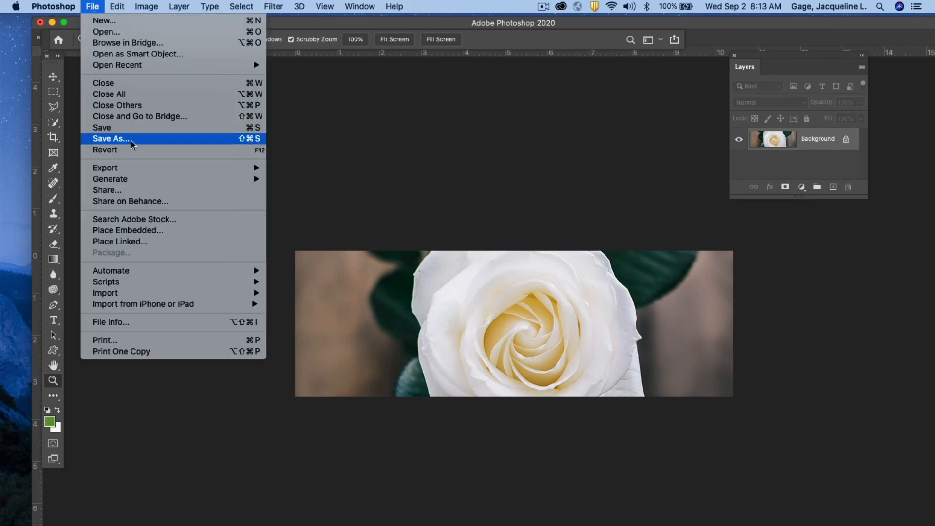
mouse_move(110, 170)
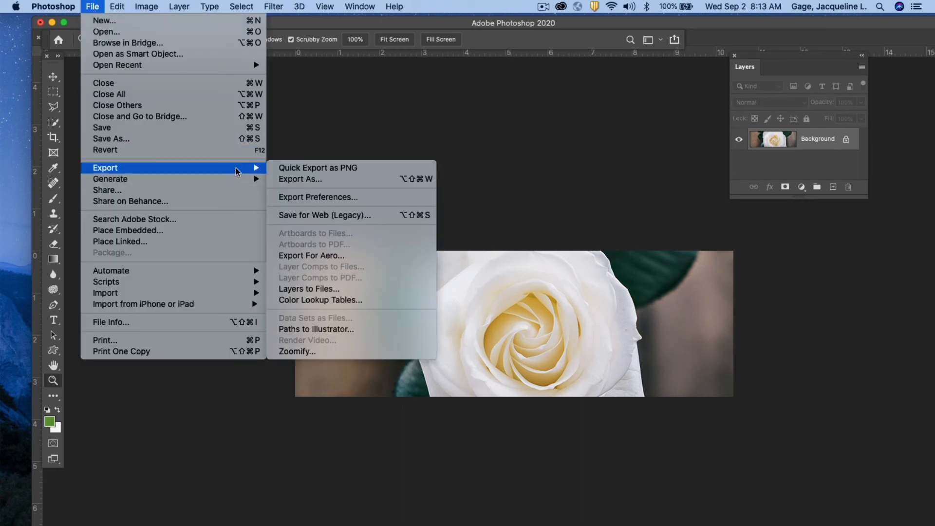
mouse_move(310, 182)
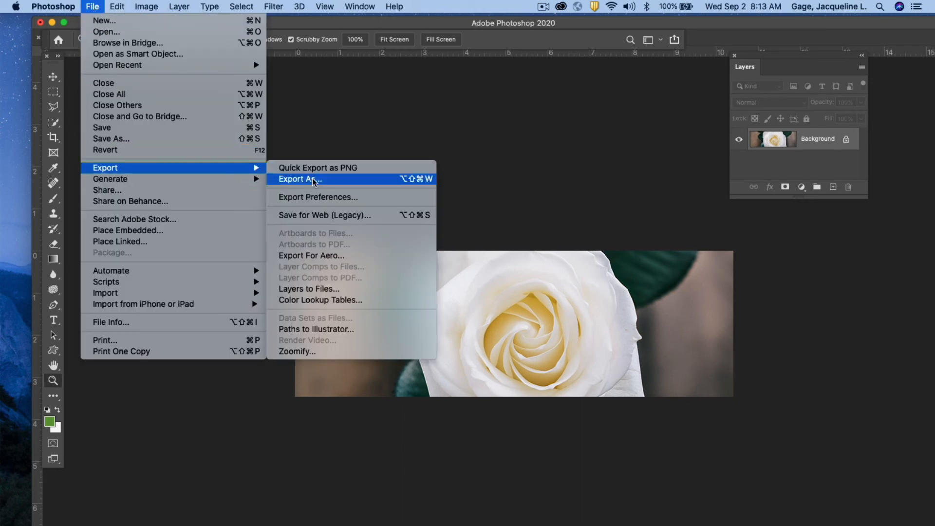
click(299, 179)
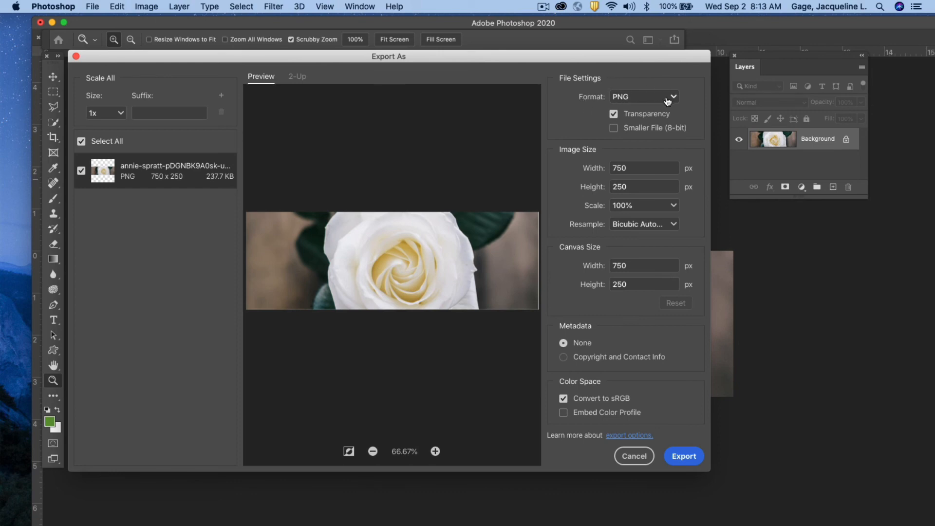
mouse_move(647, 94)
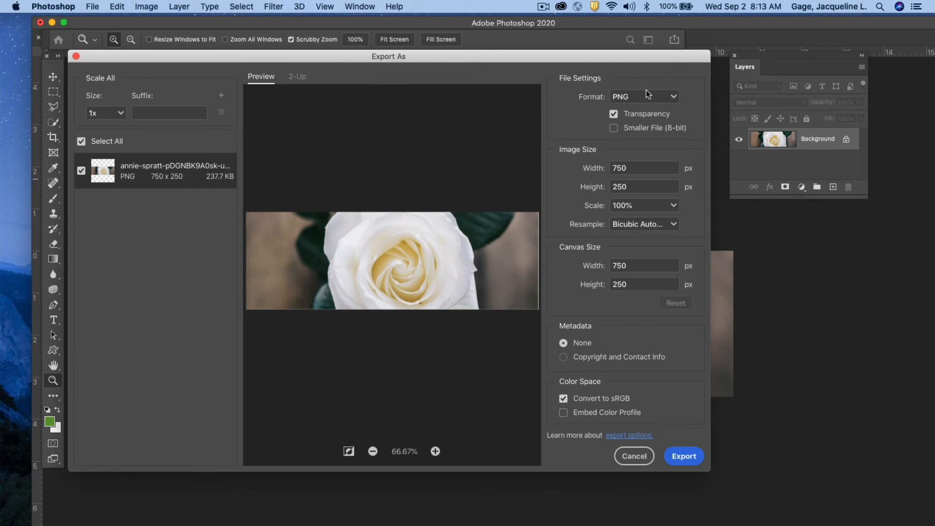
click(643, 96)
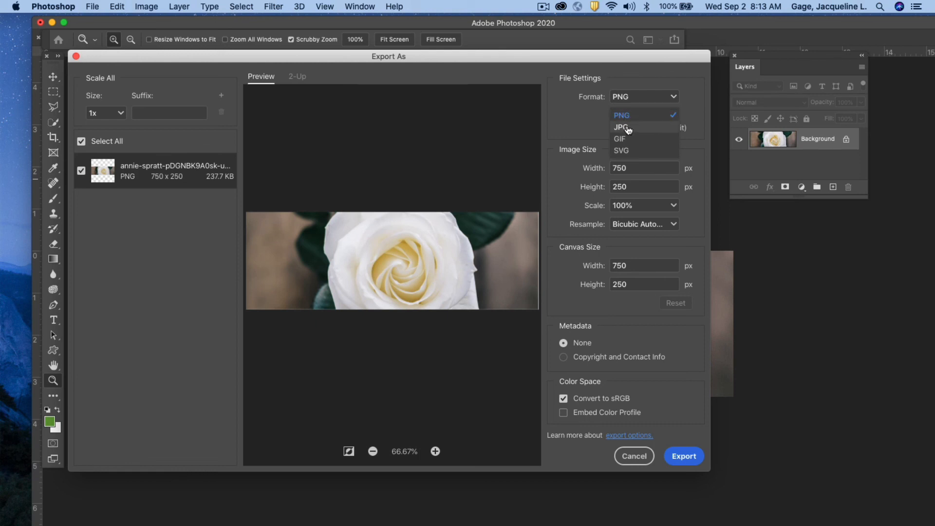
click(622, 127)
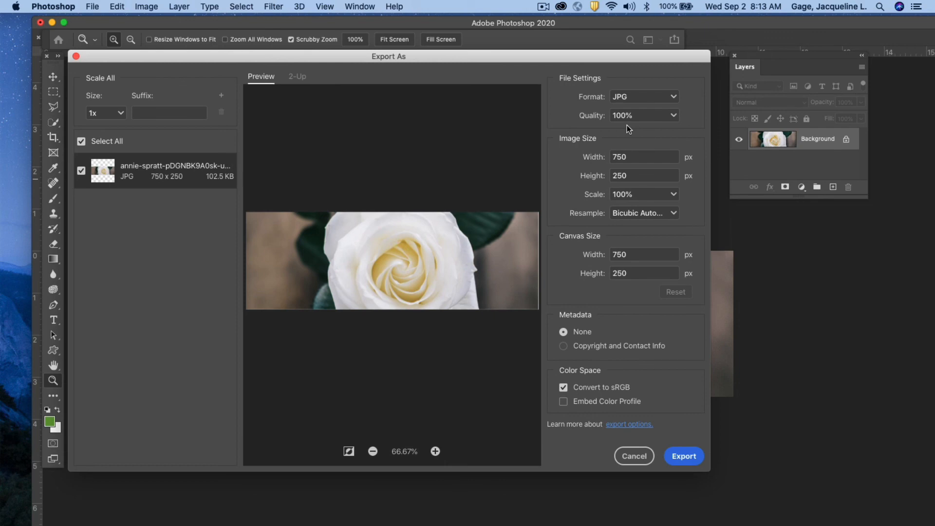
mouse_move(587, 222)
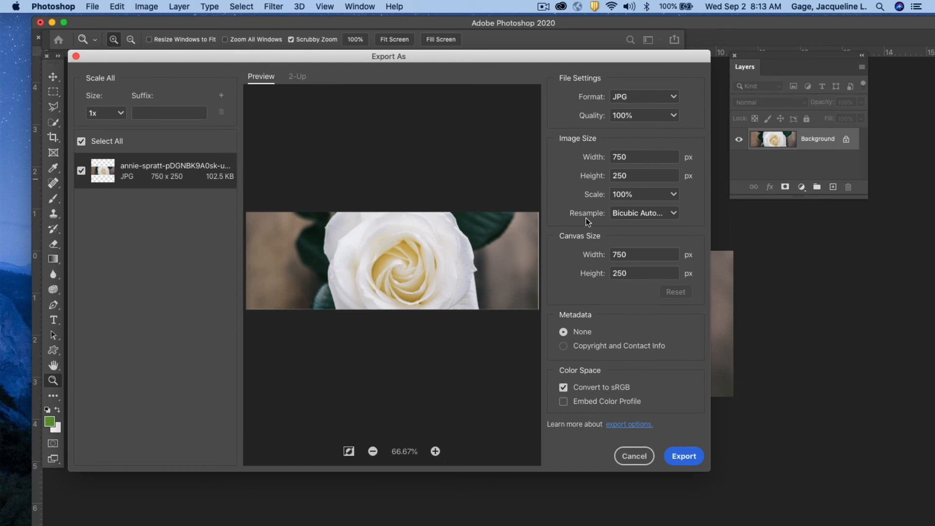
mouse_move(587, 391)
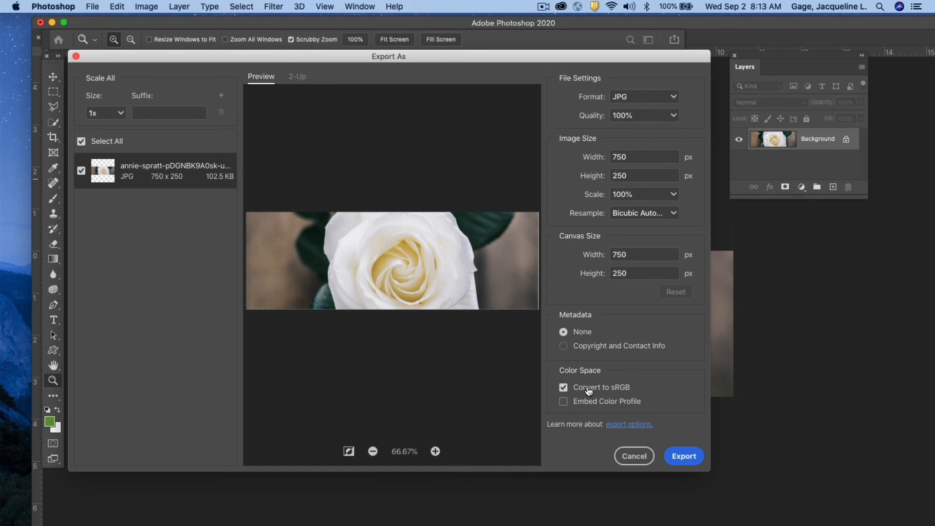
mouse_move(641, 454)
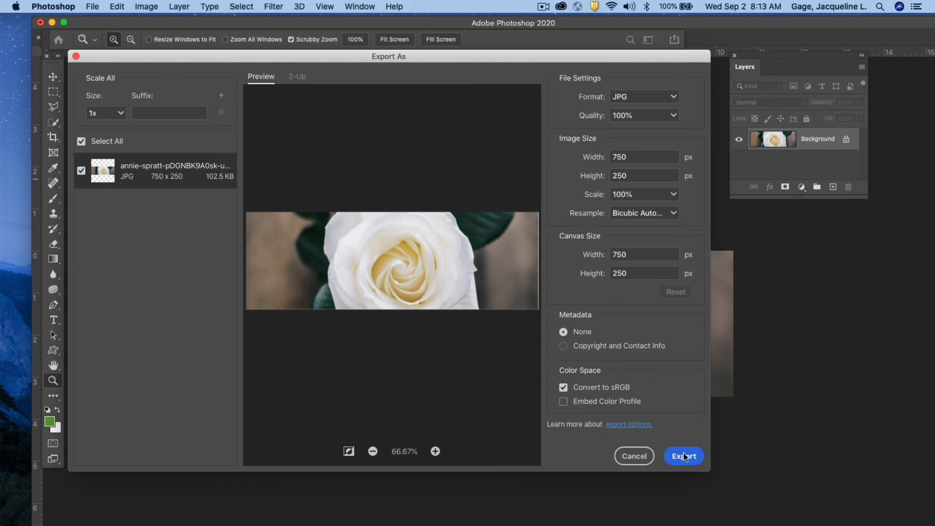
- Save the JPG as flower-01.jpg in art116 > jgage > images
click(683, 456)
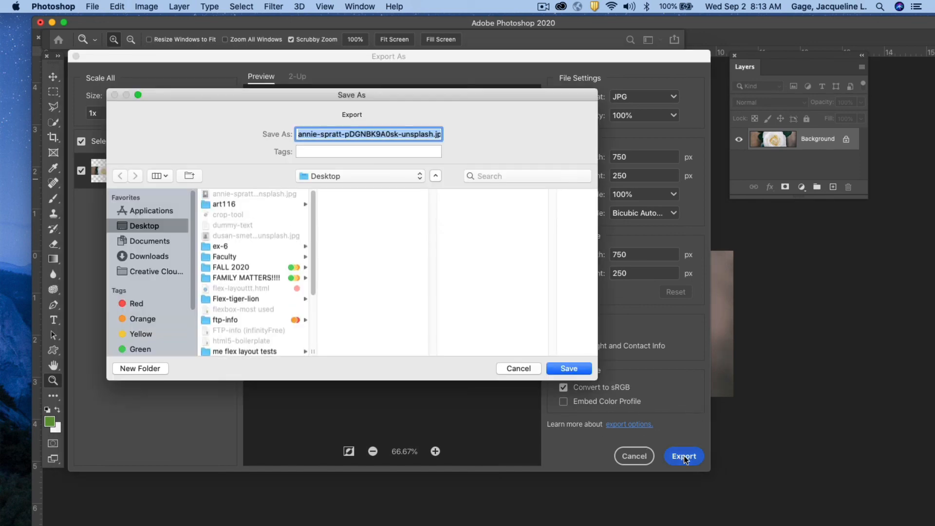
mouse_move(210, 218)
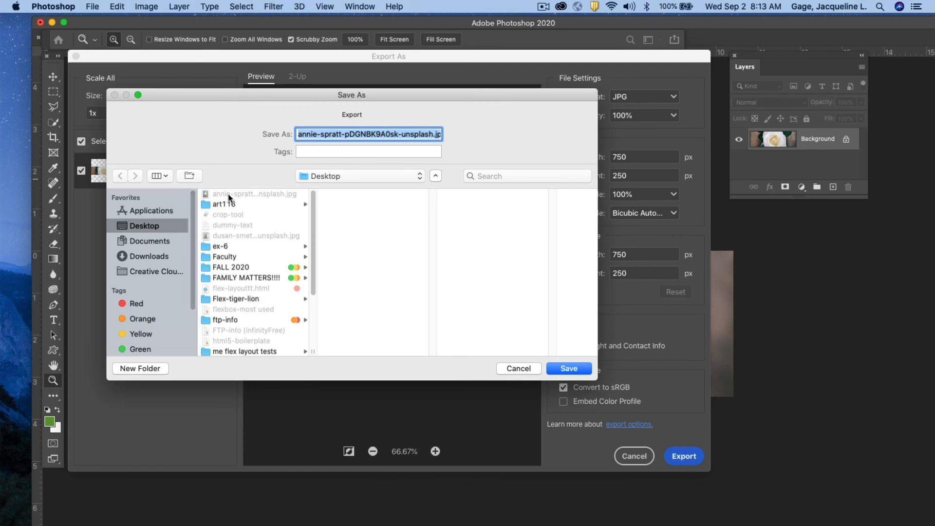
click(223, 204)
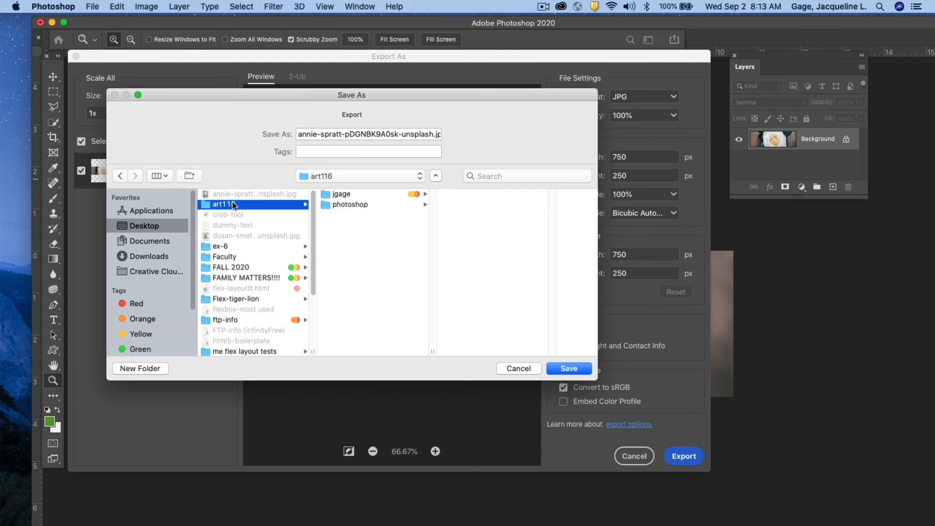
click(342, 194)
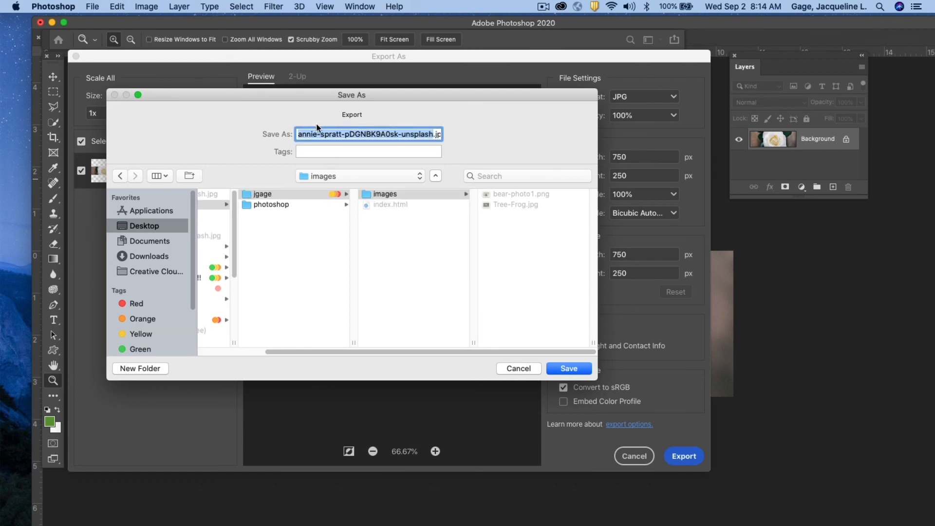
click(425, 134)
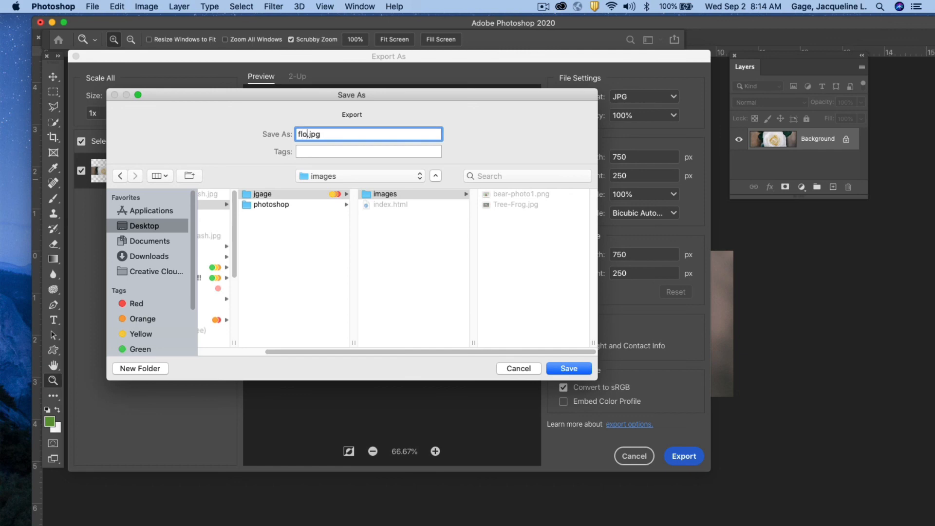
text(w)
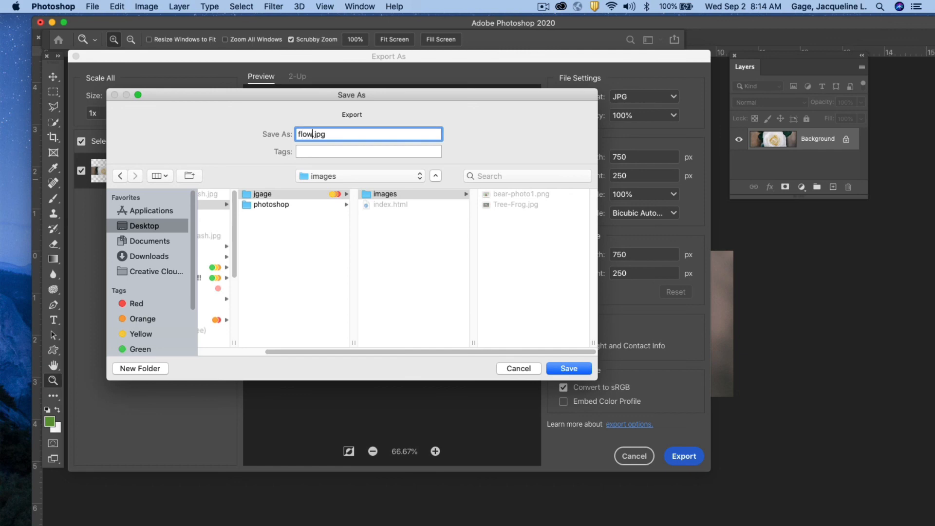
text(wer)
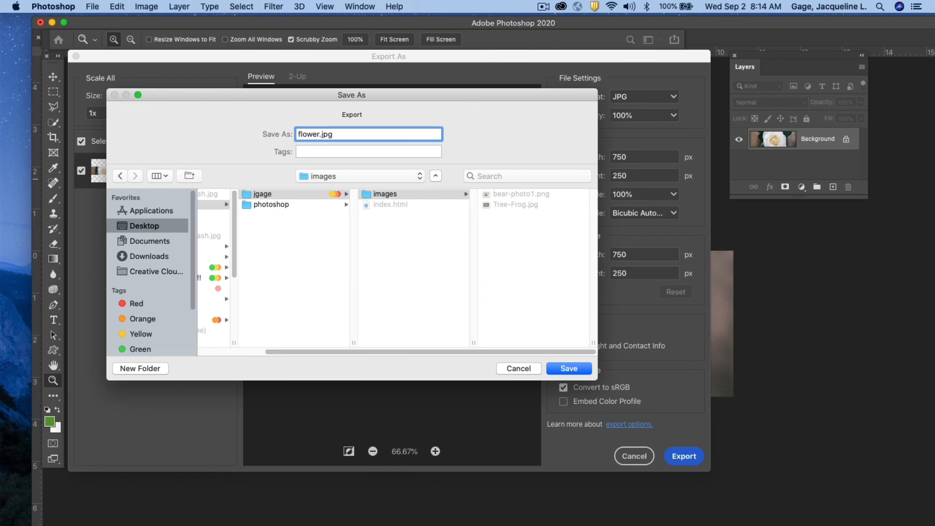
text(-01)
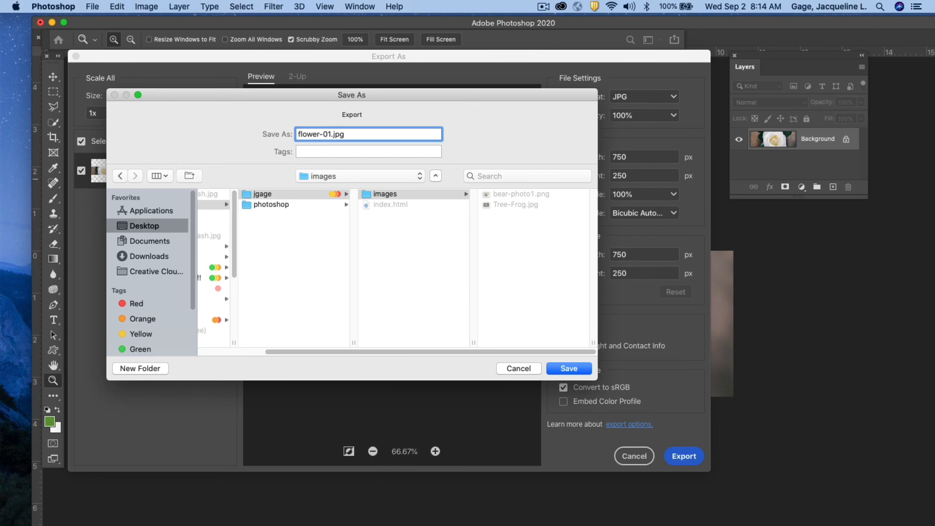
click(566, 368)
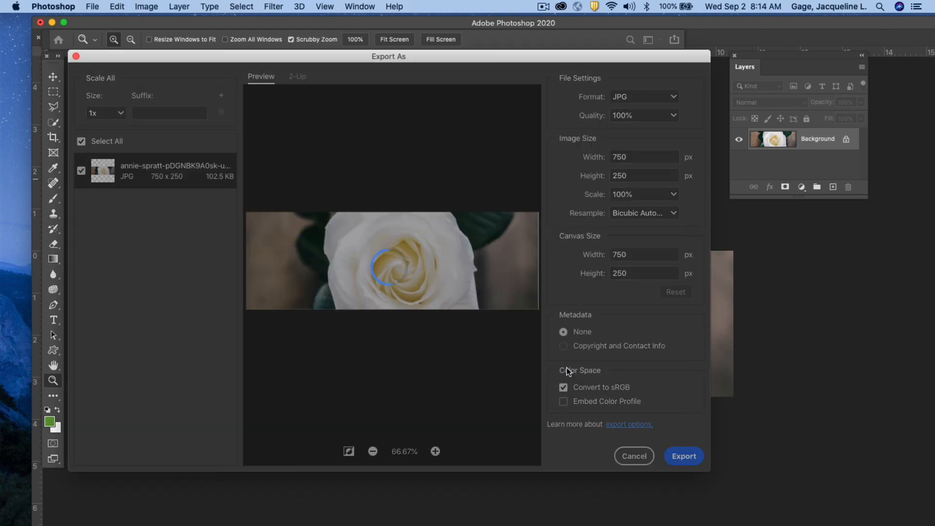